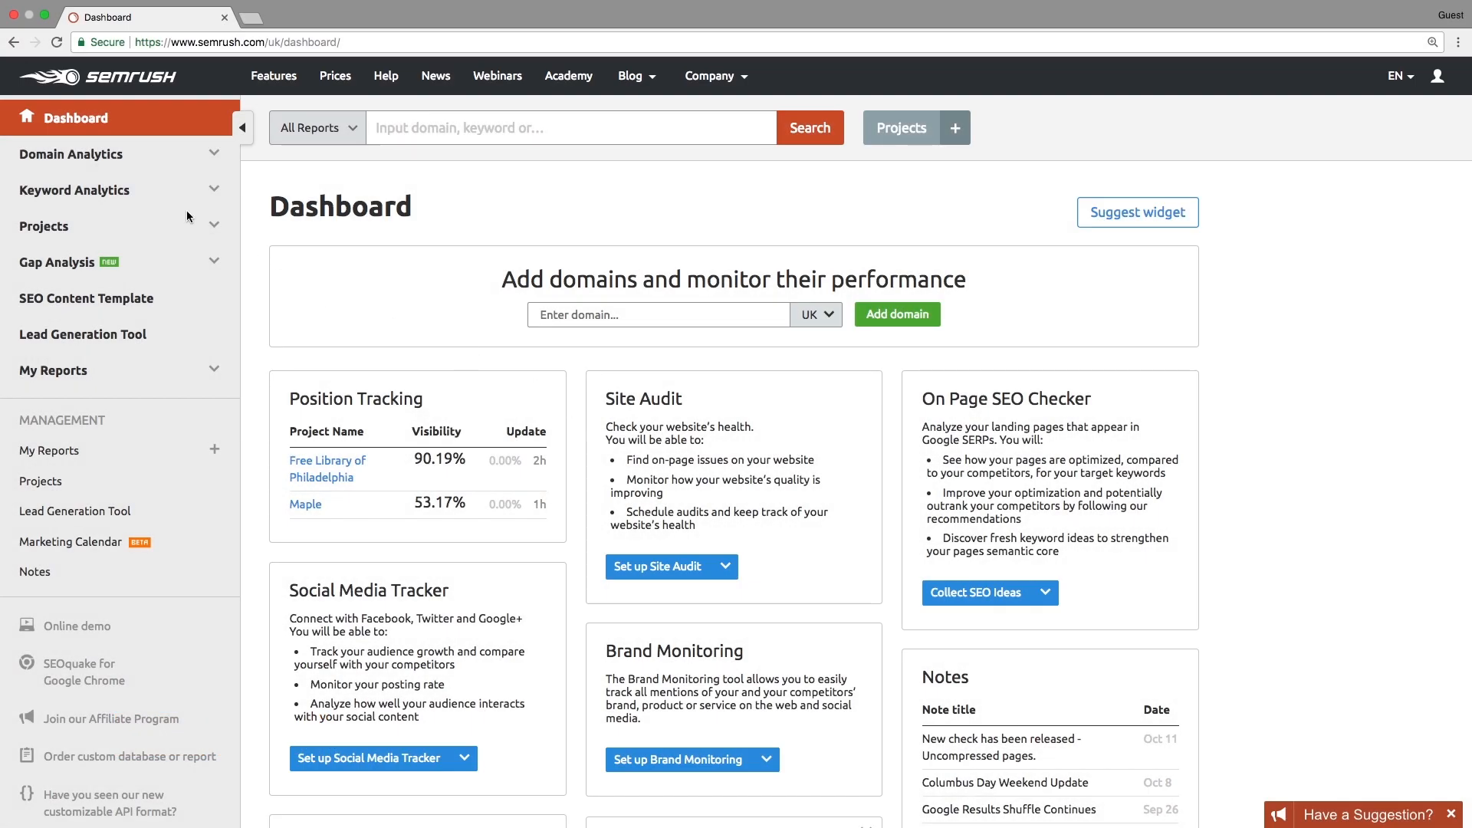
Step: Show the Projects page listing Free Library of Philadelphia and Maple
{"action": "left_click", "coordinate": [43, 227]}
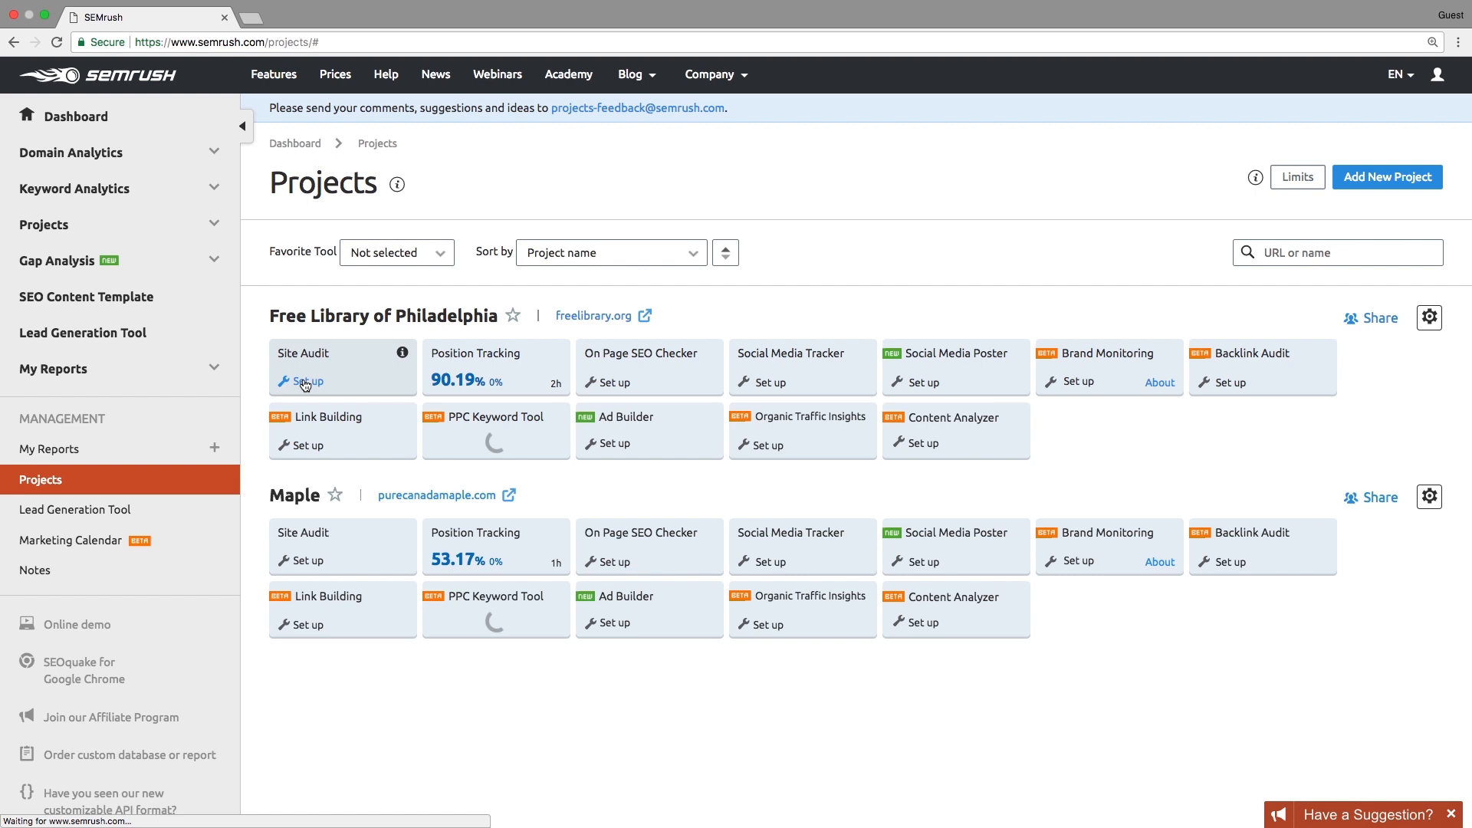
Step: Start Site Audit setup for freelibrary.org with a 500-page limit and GoogleBot-Desktop as crawler user agent
{"action": "left_click", "coordinate": [303, 381]}
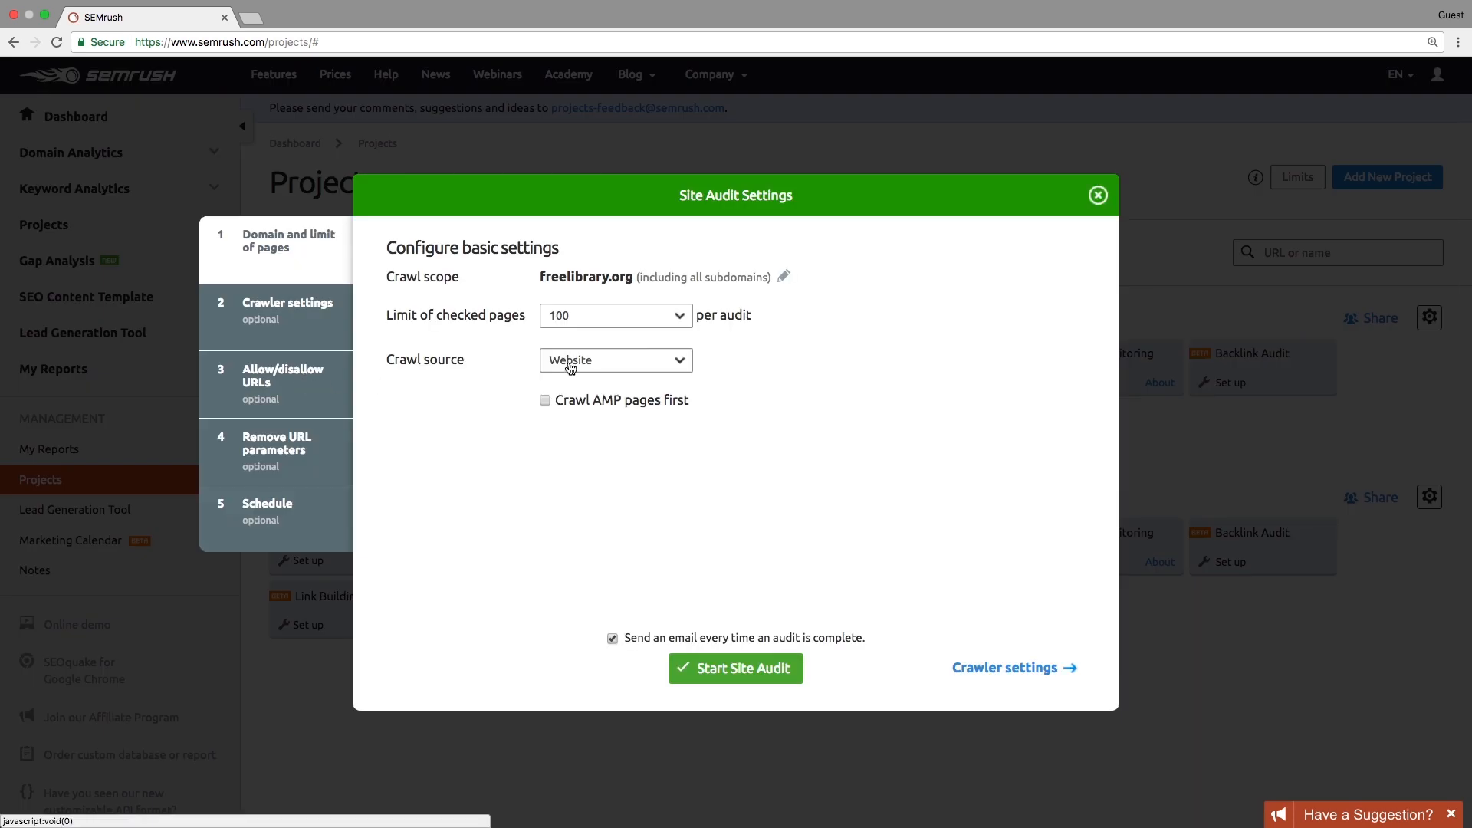
{"action": "mouse_move", "coordinate": [651, 326]}
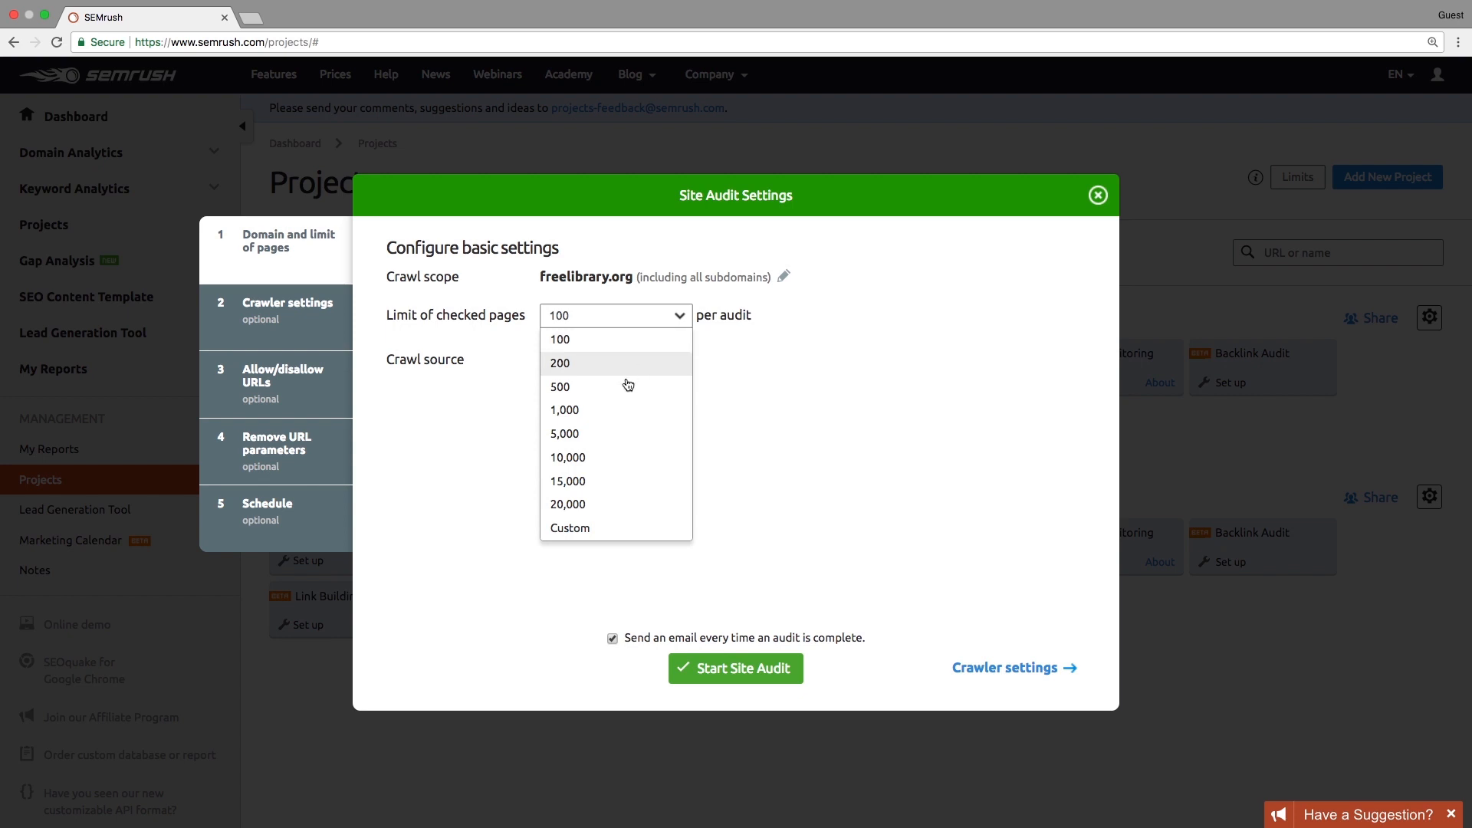
{"action": "left_click", "coordinate": [560, 387]}
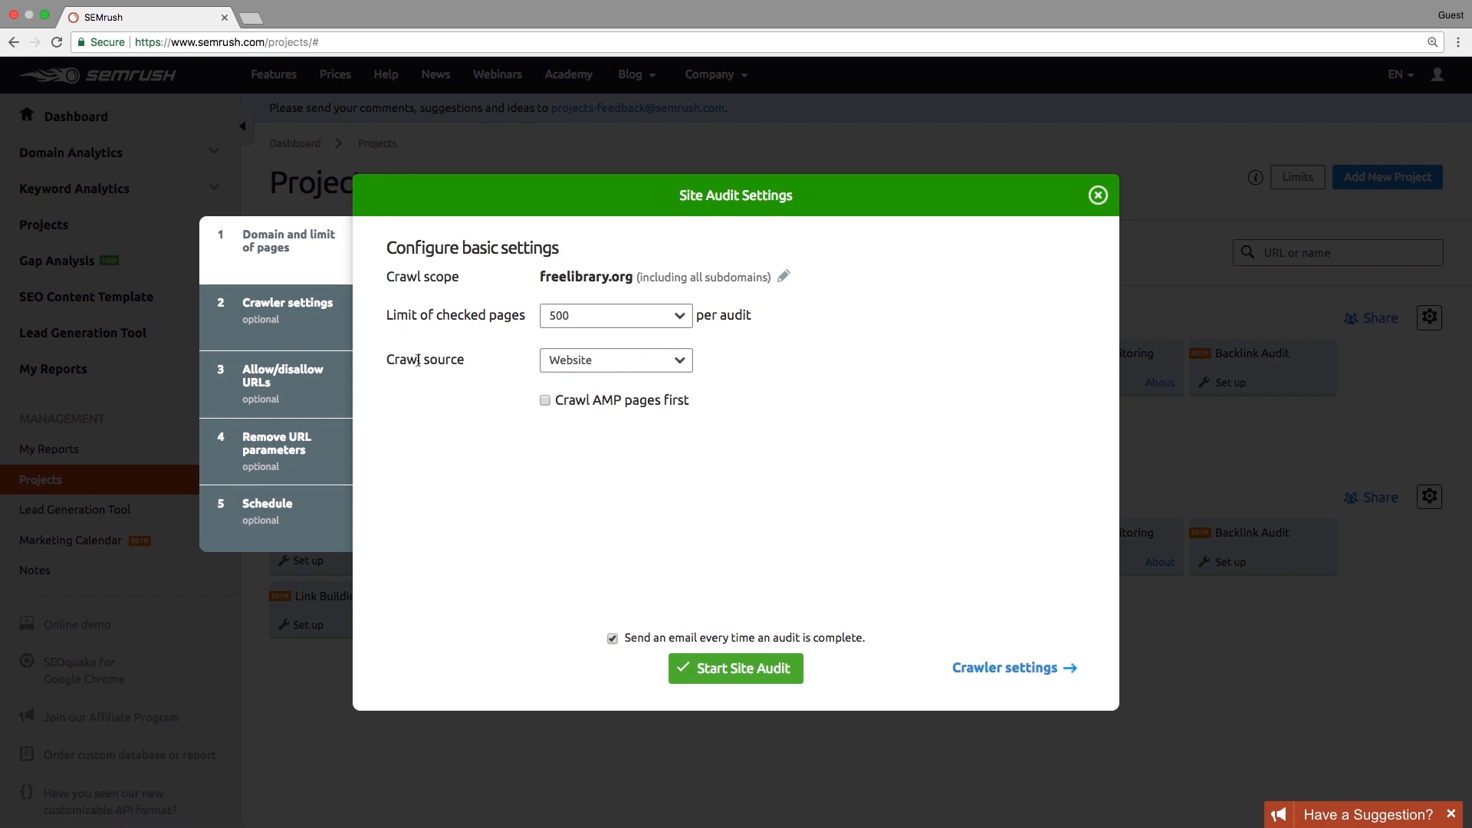
{"action": "left_click", "coordinate": [1012, 668]}
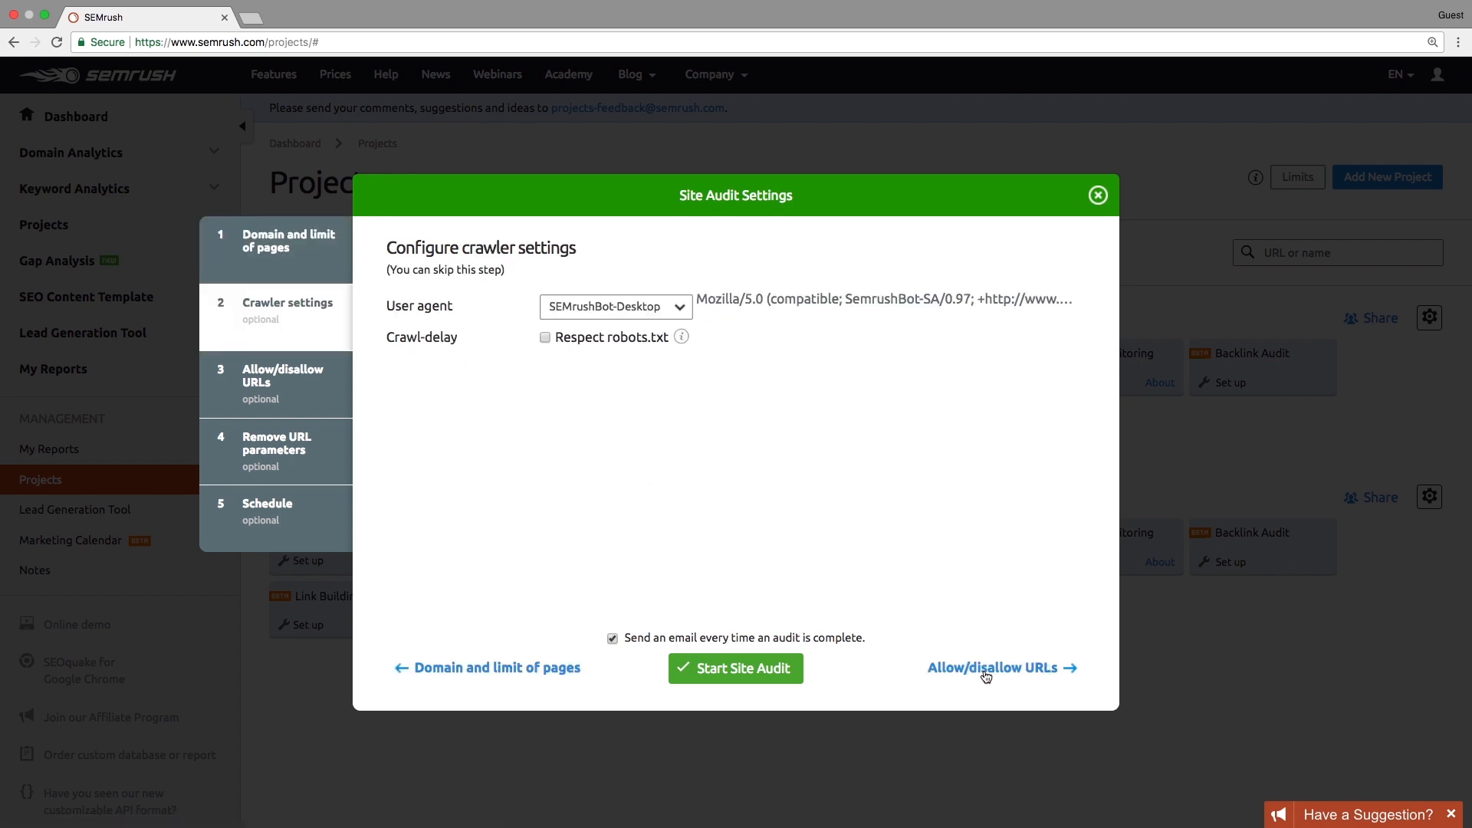
{"action": "left_click", "coordinate": [615, 306]}
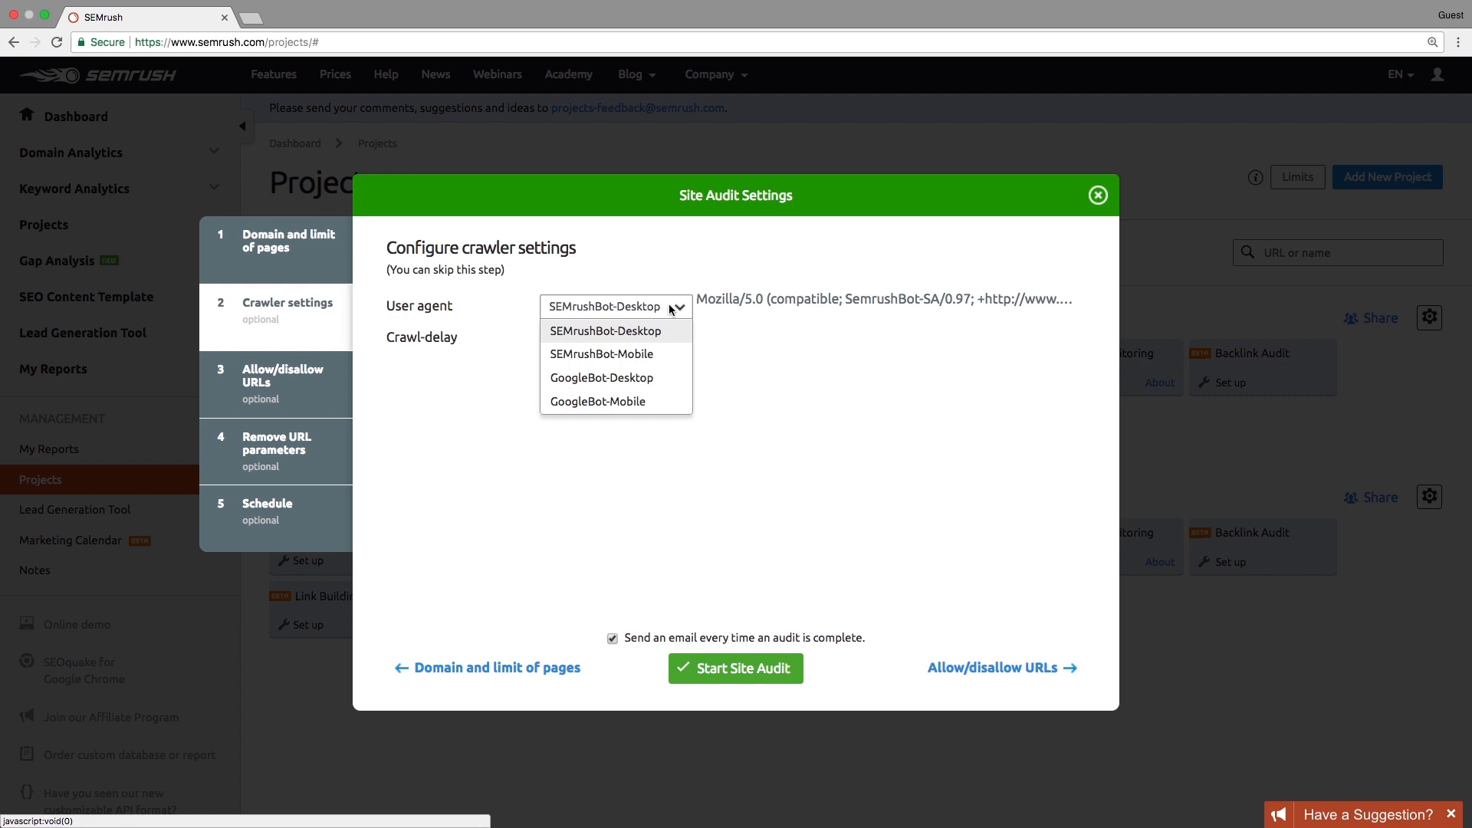
{"action": "left_click", "coordinate": [601, 377]}
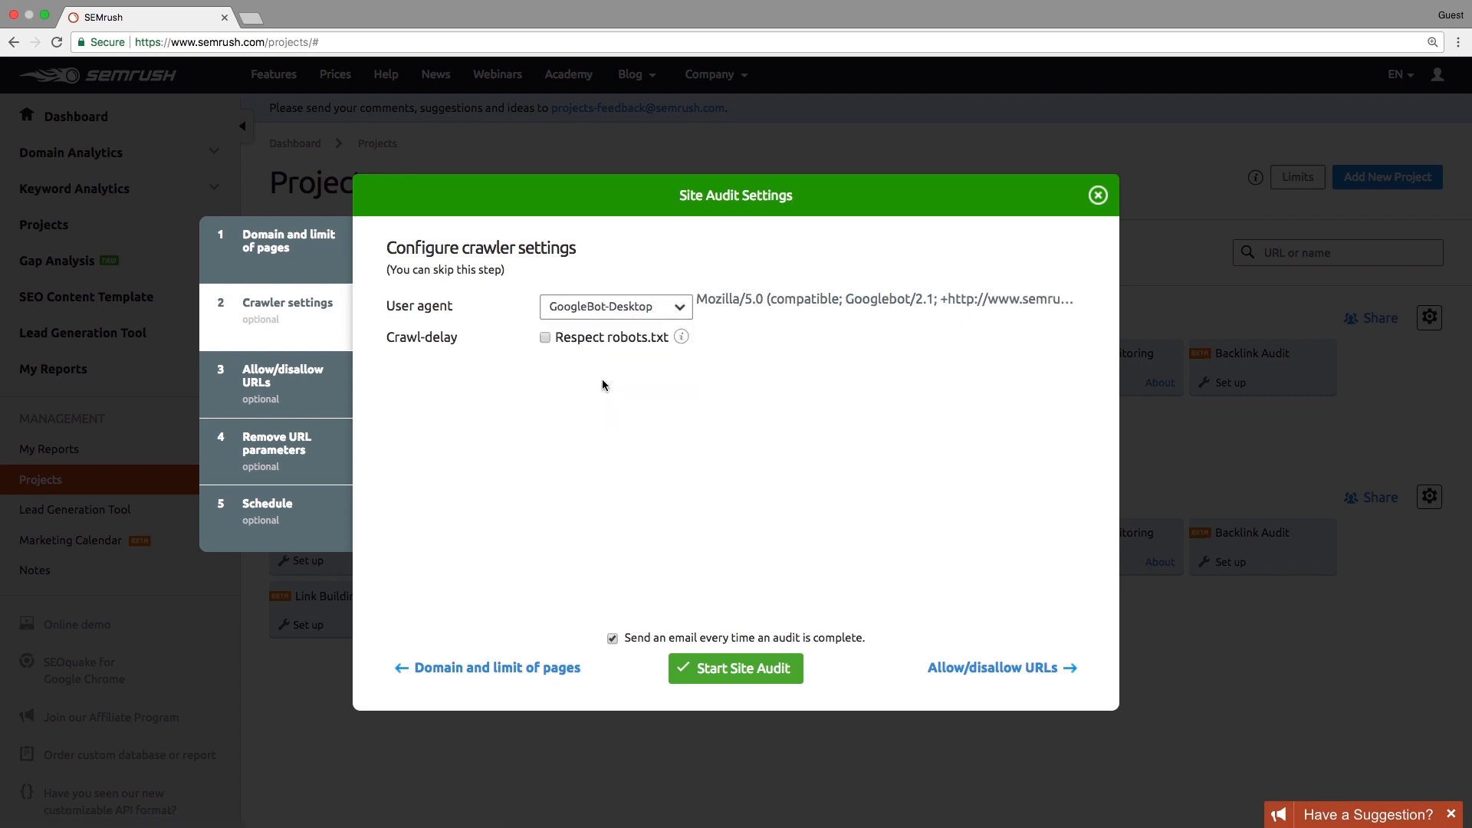
{"action": "mouse_move", "coordinate": [1005, 668]}
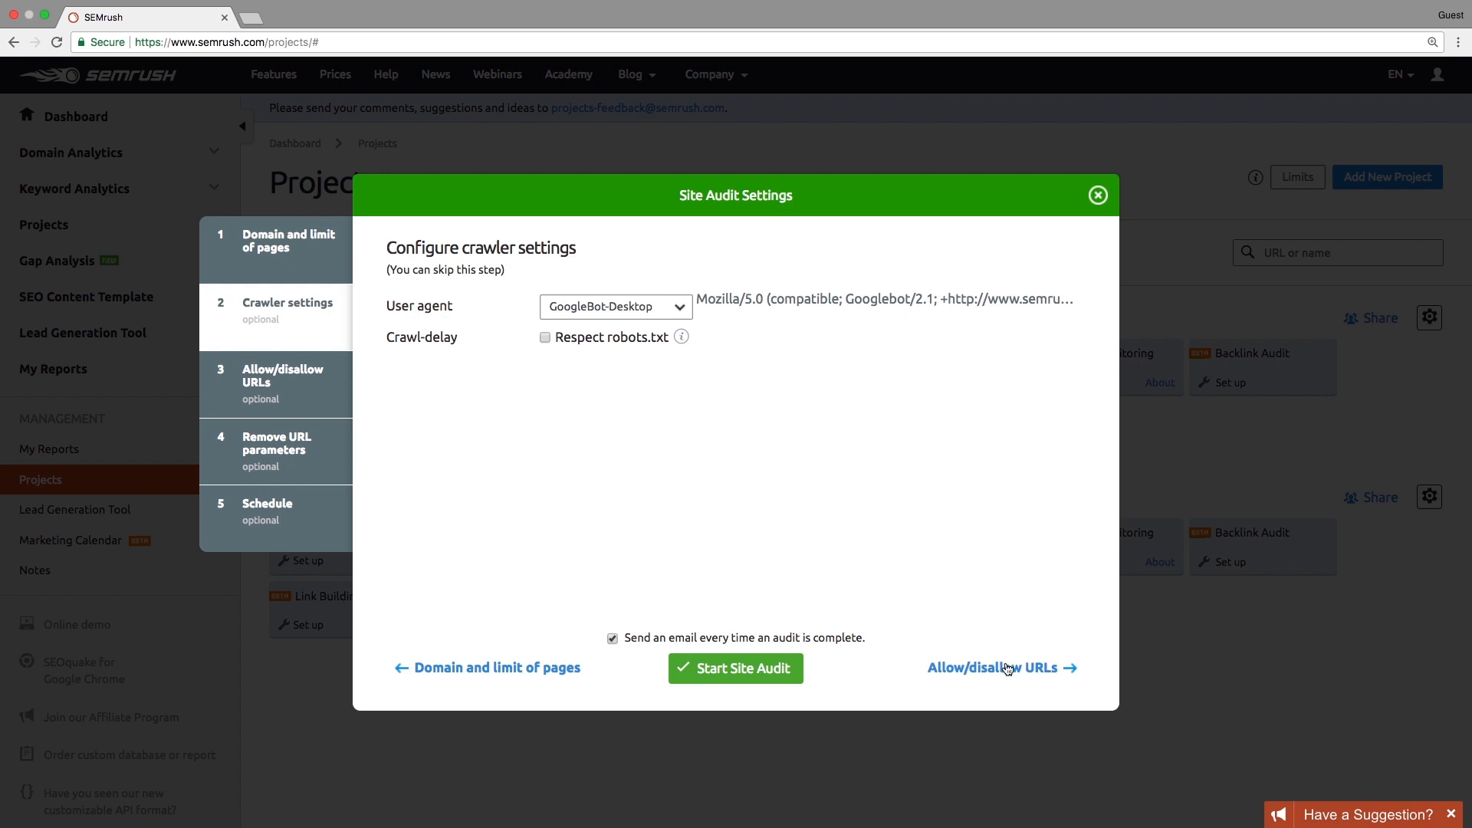
Step: Disallow /books/ URLs and remove the 'page' URL parameter from the crawl
{"action": "left_click", "coordinate": [994, 668]}
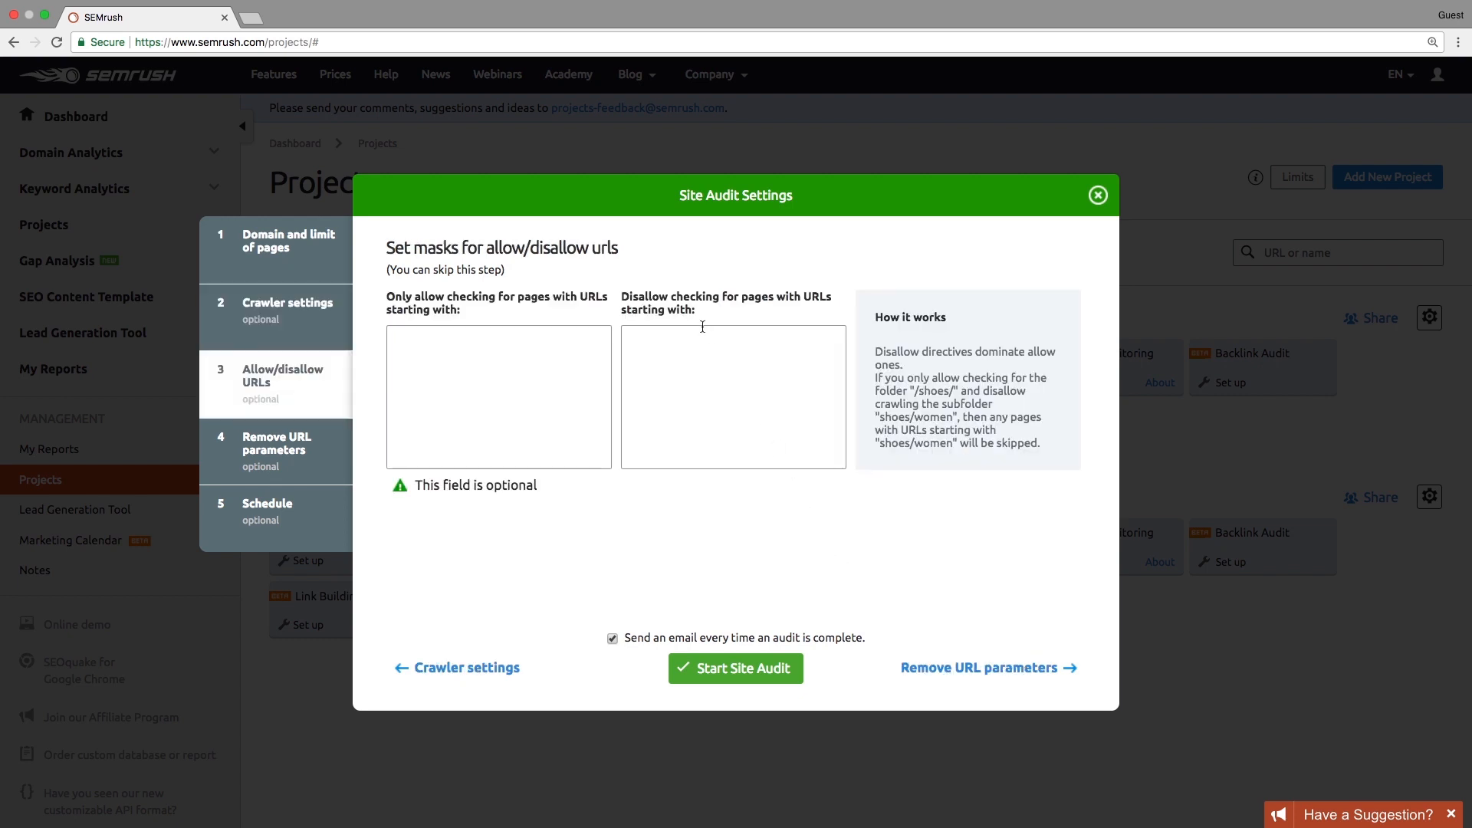
{"action": "type", "text": "/bo"}
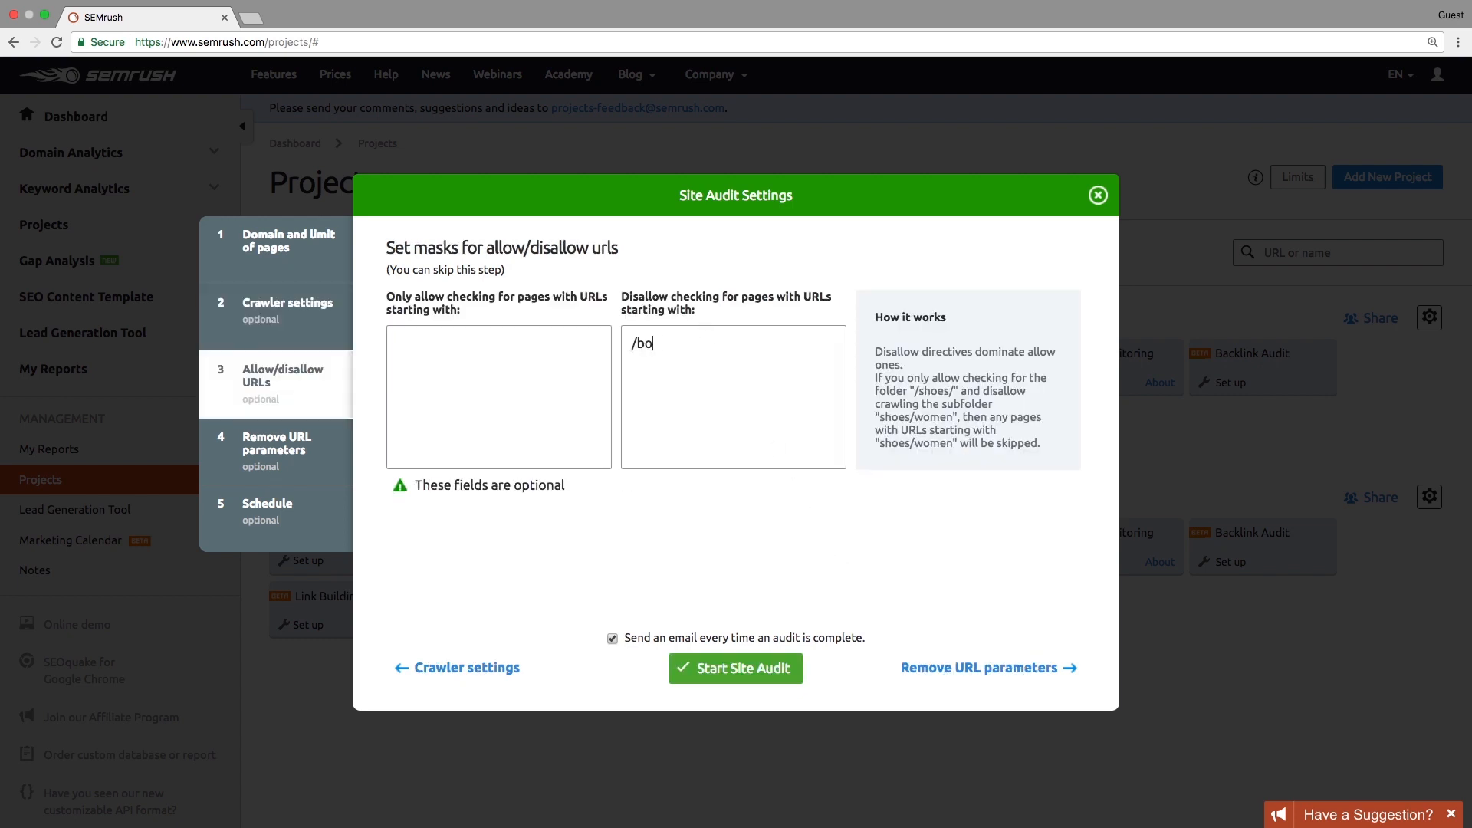
{"action": "type", "text": "oks/"}
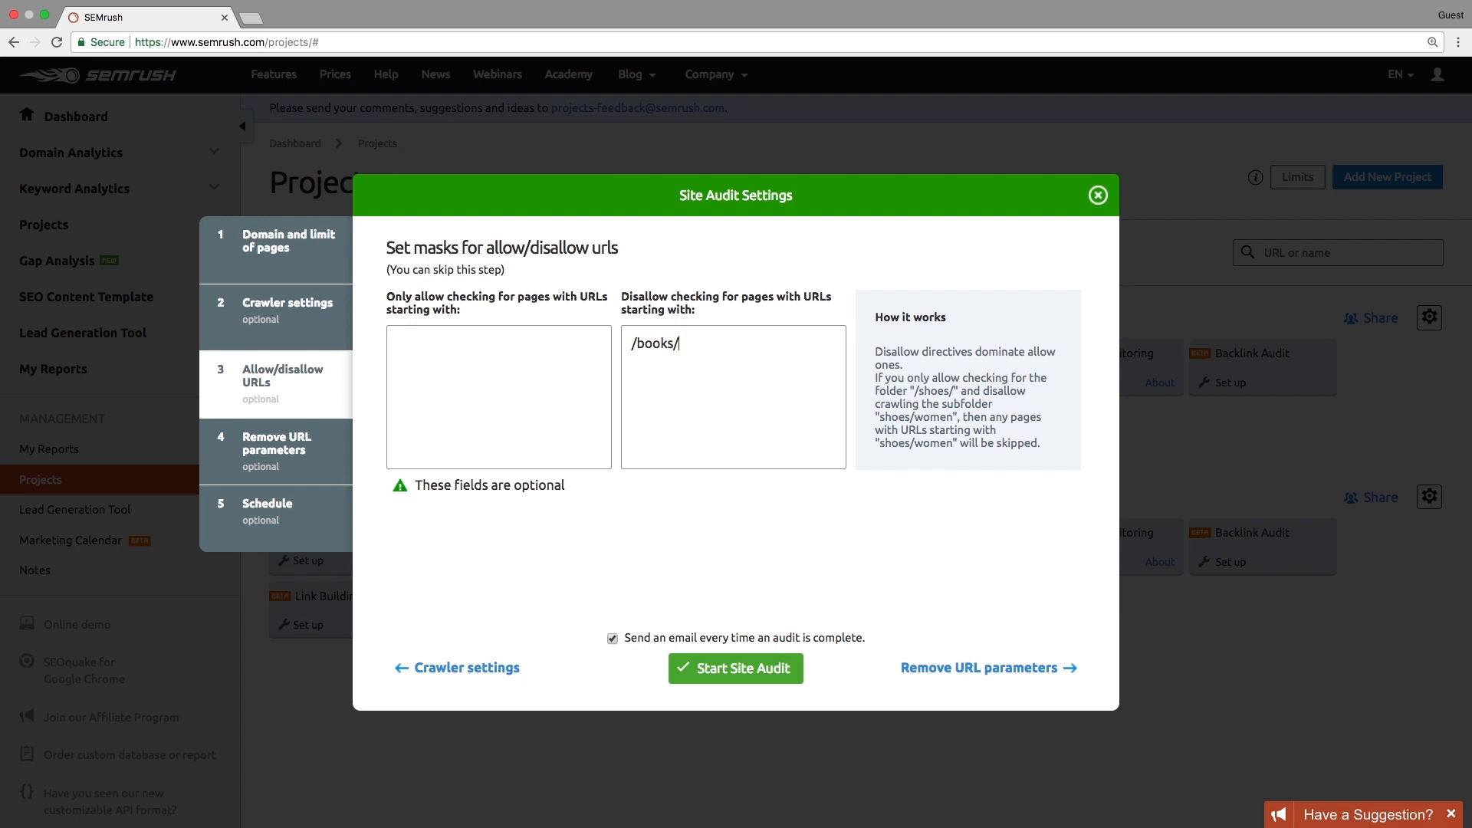
{"action": "mouse_move", "coordinate": [982, 677]}
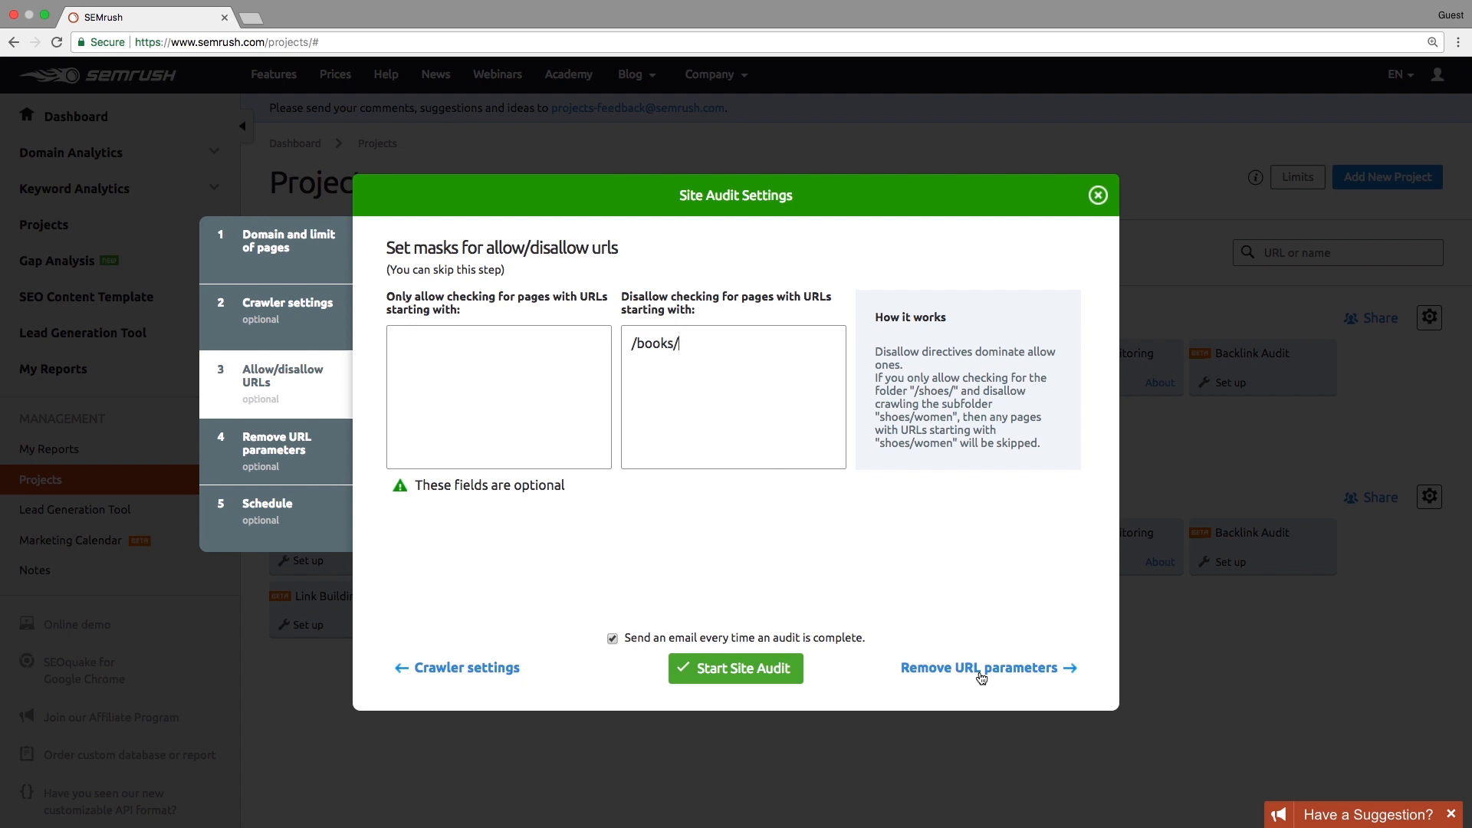
{"action": "left_click", "coordinate": [979, 666]}
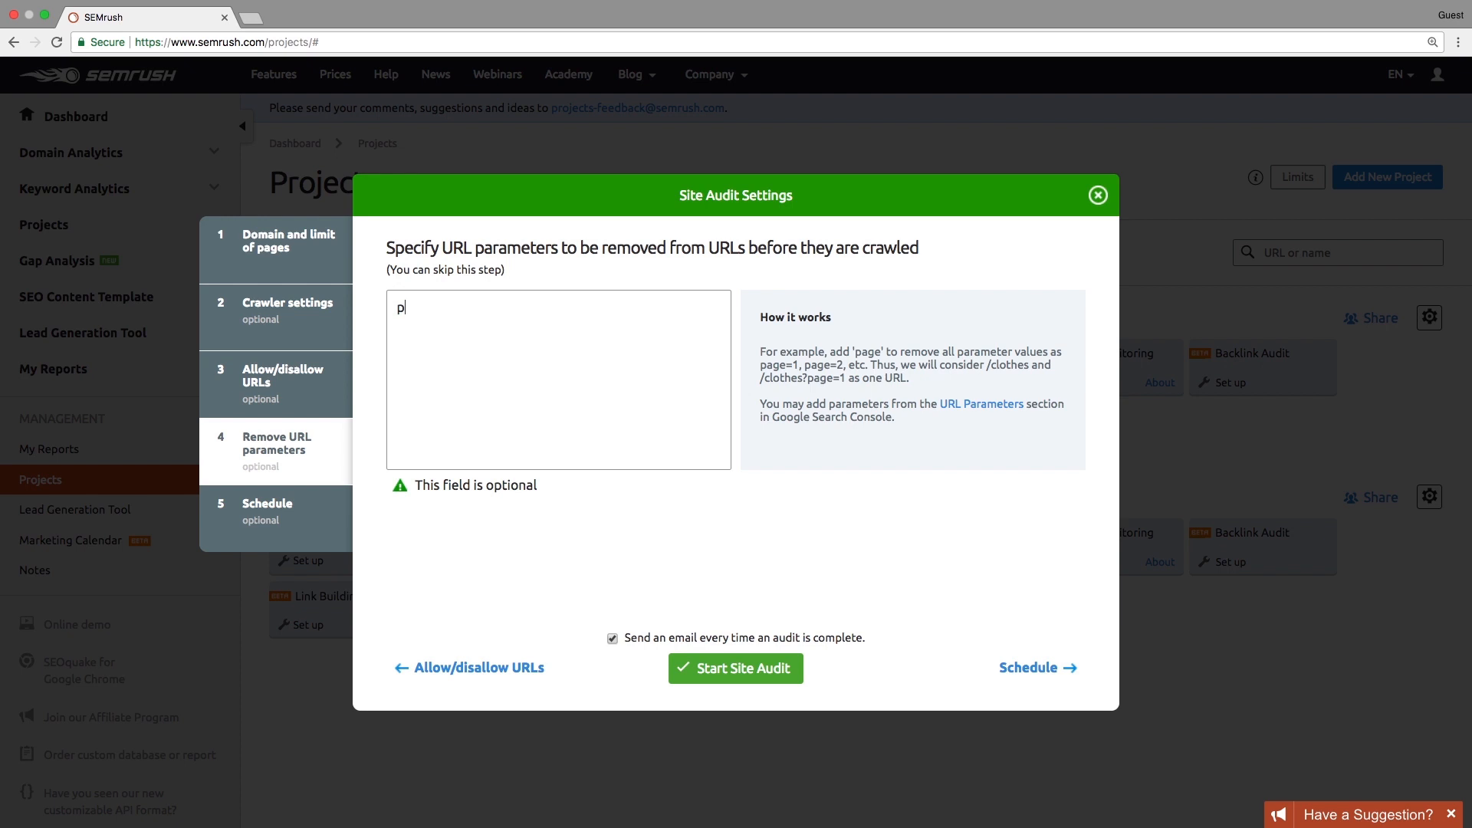
{"action": "type", "text": "age"}
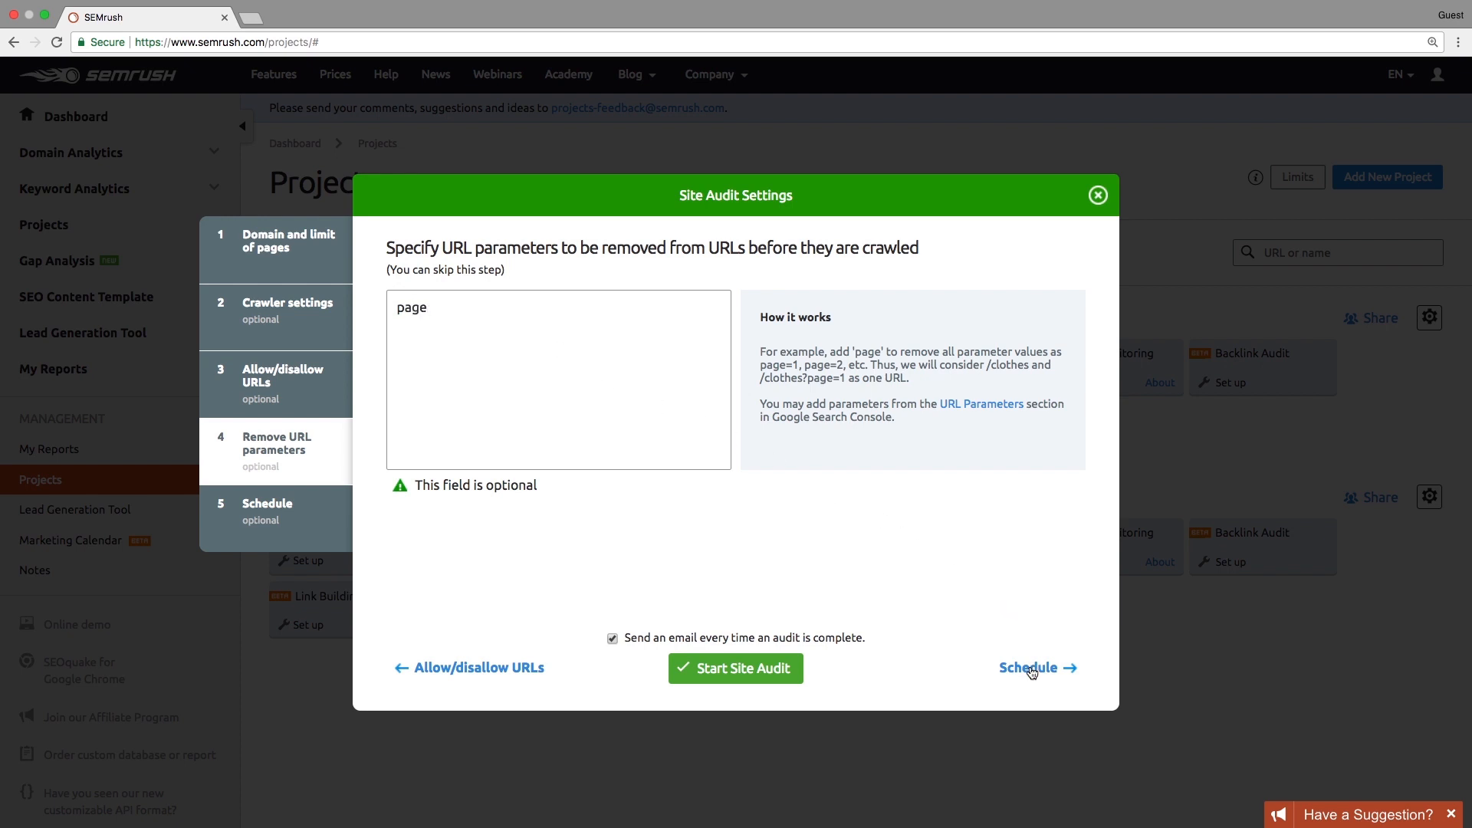
Step: Keep the default schedule and start the Site Audit, returning to Projects
{"action": "left_click", "coordinate": [1029, 668]}
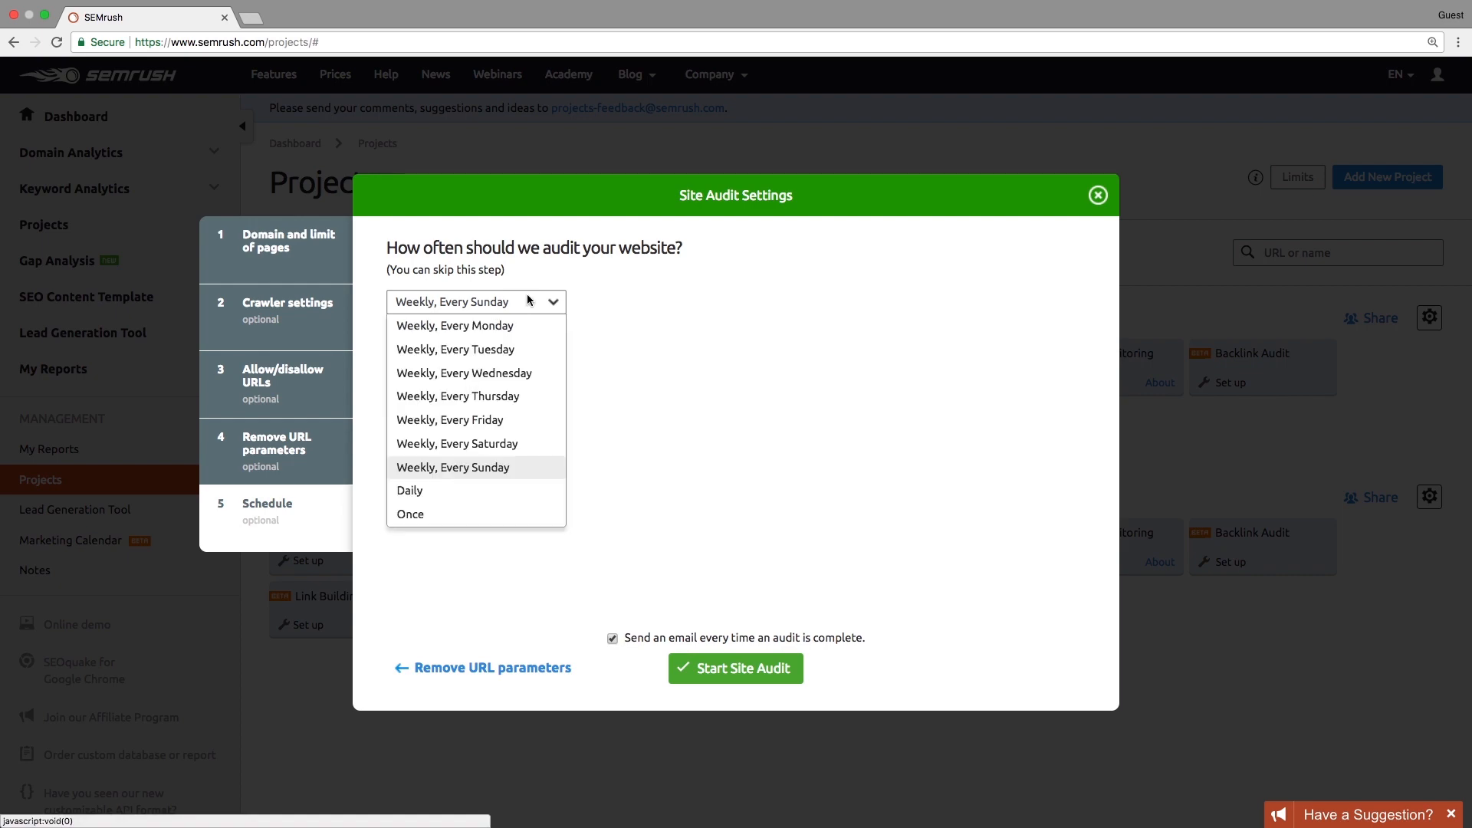
{"action": "left_click", "coordinate": [735, 668]}
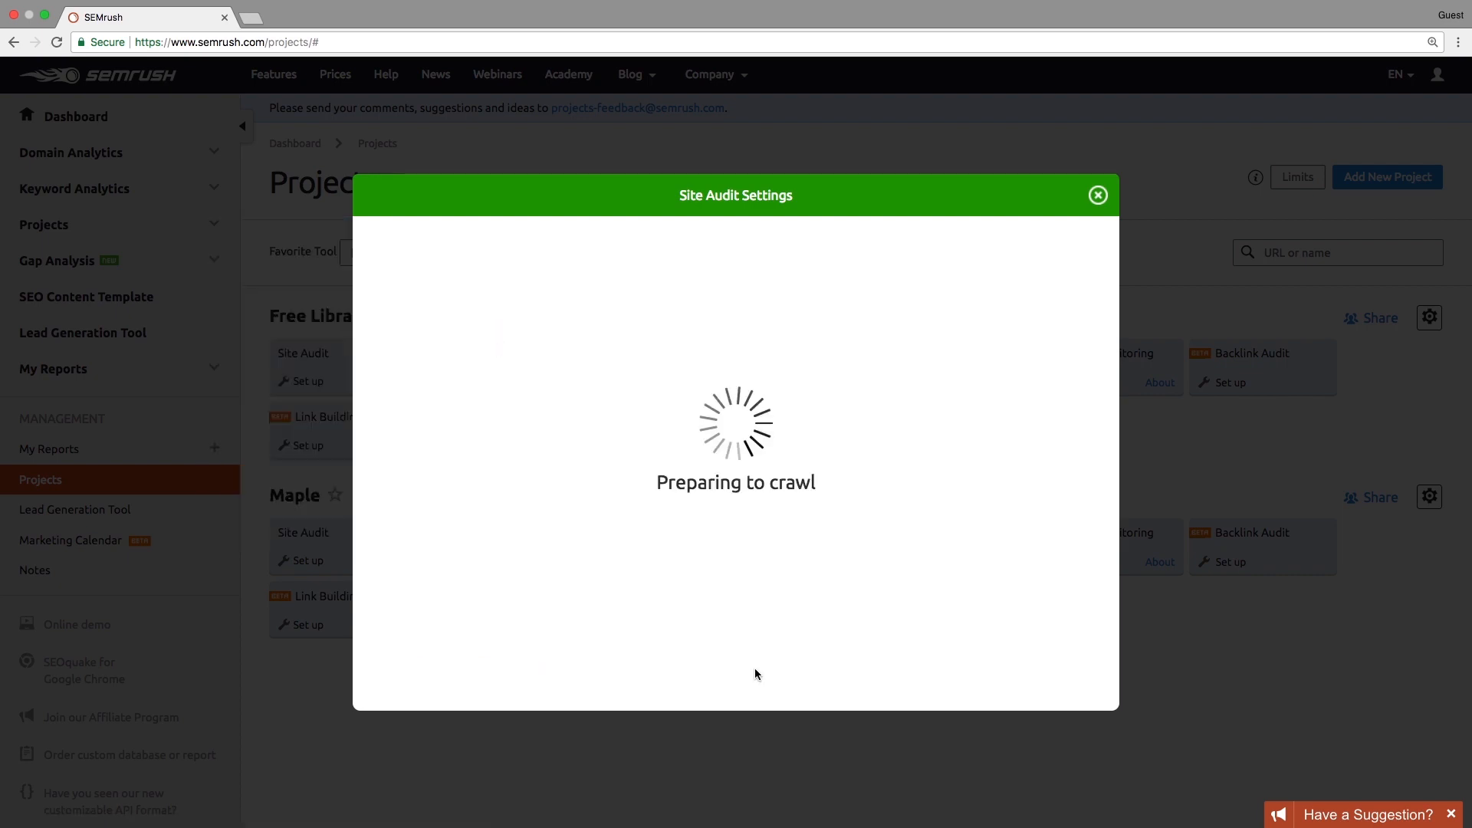
{"action": "left_click", "coordinate": [1097, 196]}
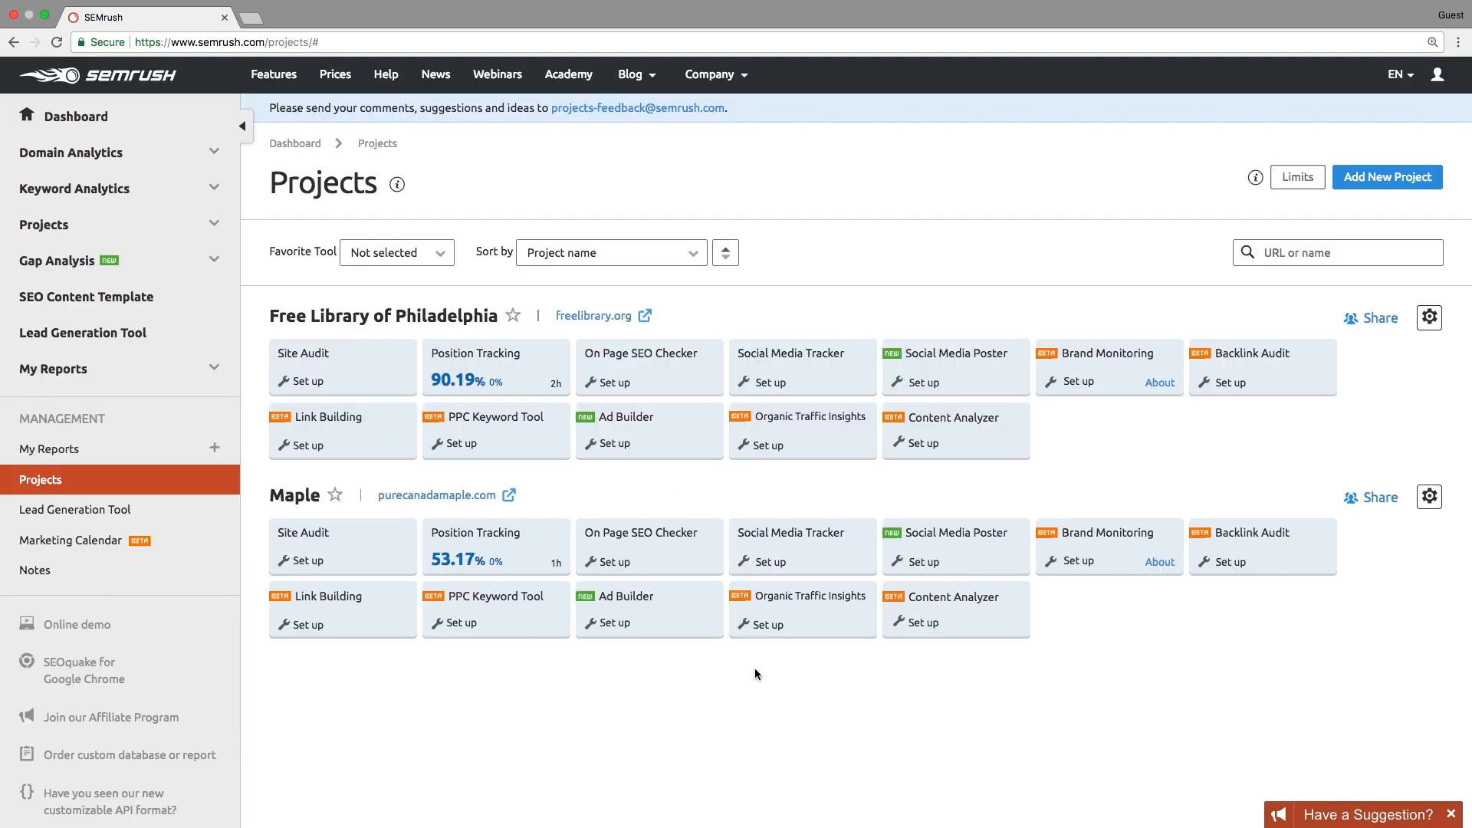
Step: View the Free Library of Philadelphia audit overview: 51% score, 383 errors, 2,500 warnings
{"action": "left_click", "coordinate": [302, 353]}
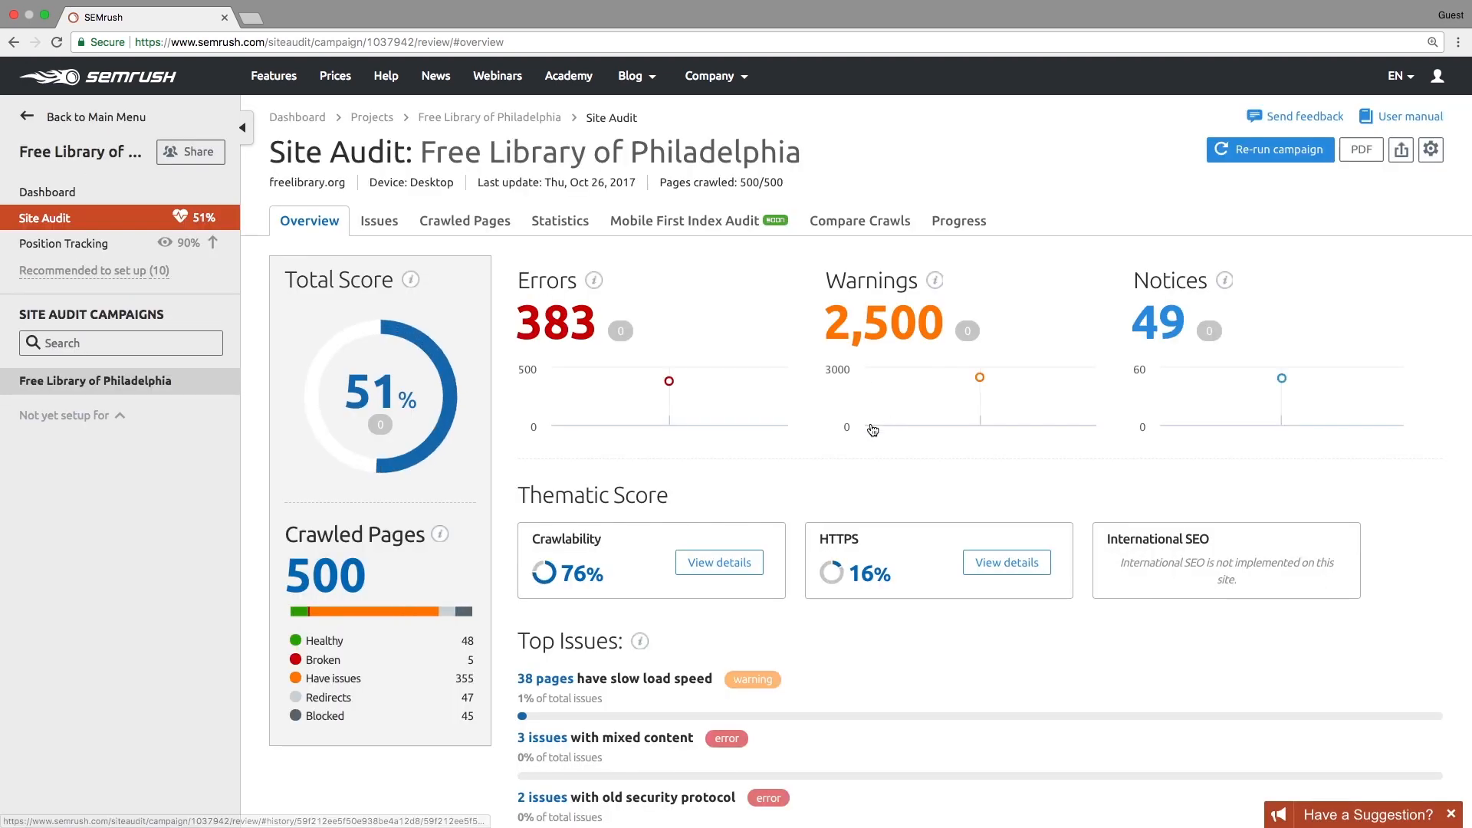
{"action": "mouse_move", "coordinate": [831, 470]}
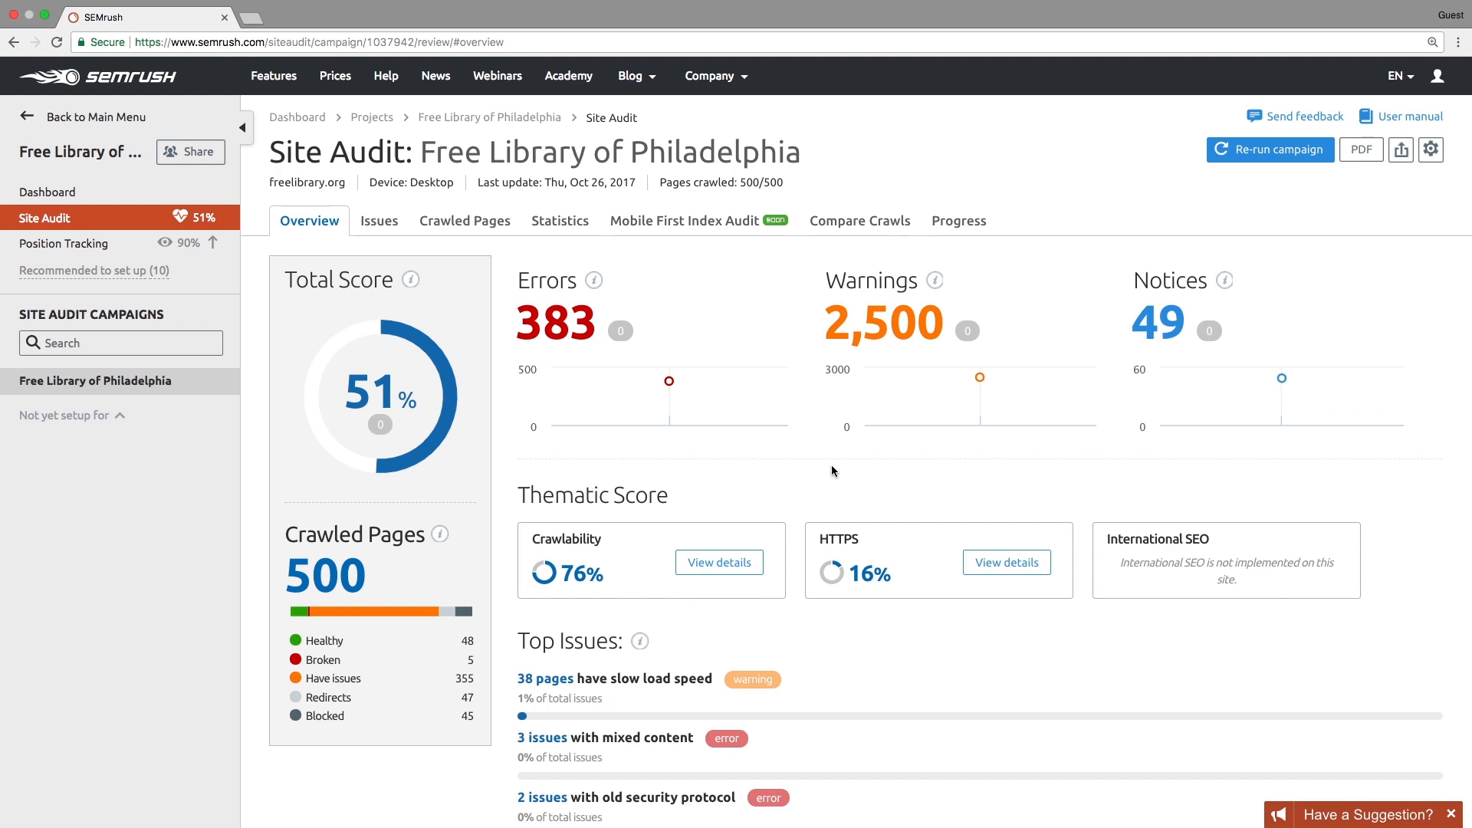
{"action": "scroll", "scroll_direction": "up", "scroll_amount": 3}
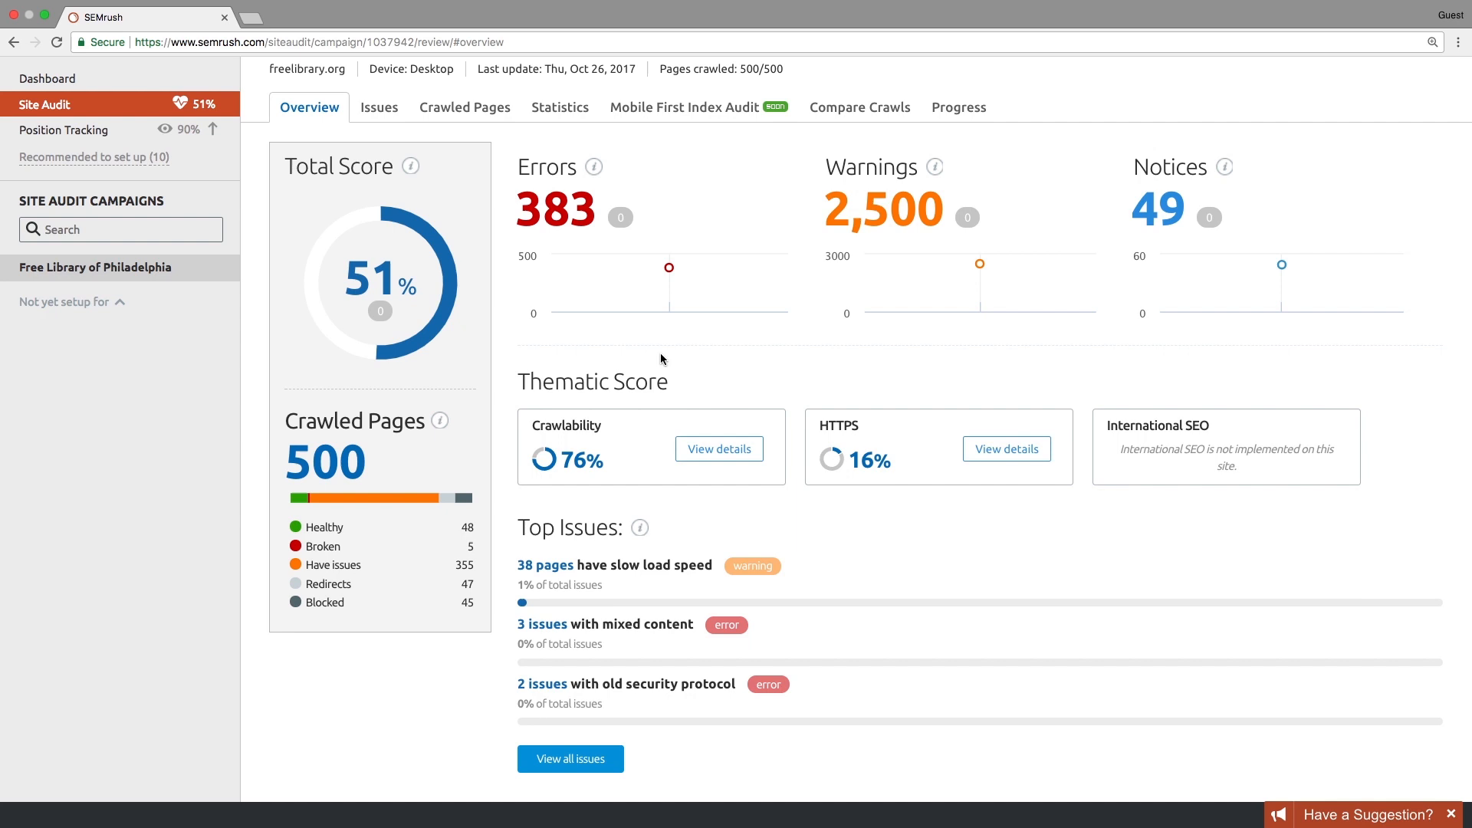
{"action": "mouse_move", "coordinate": [654, 360]}
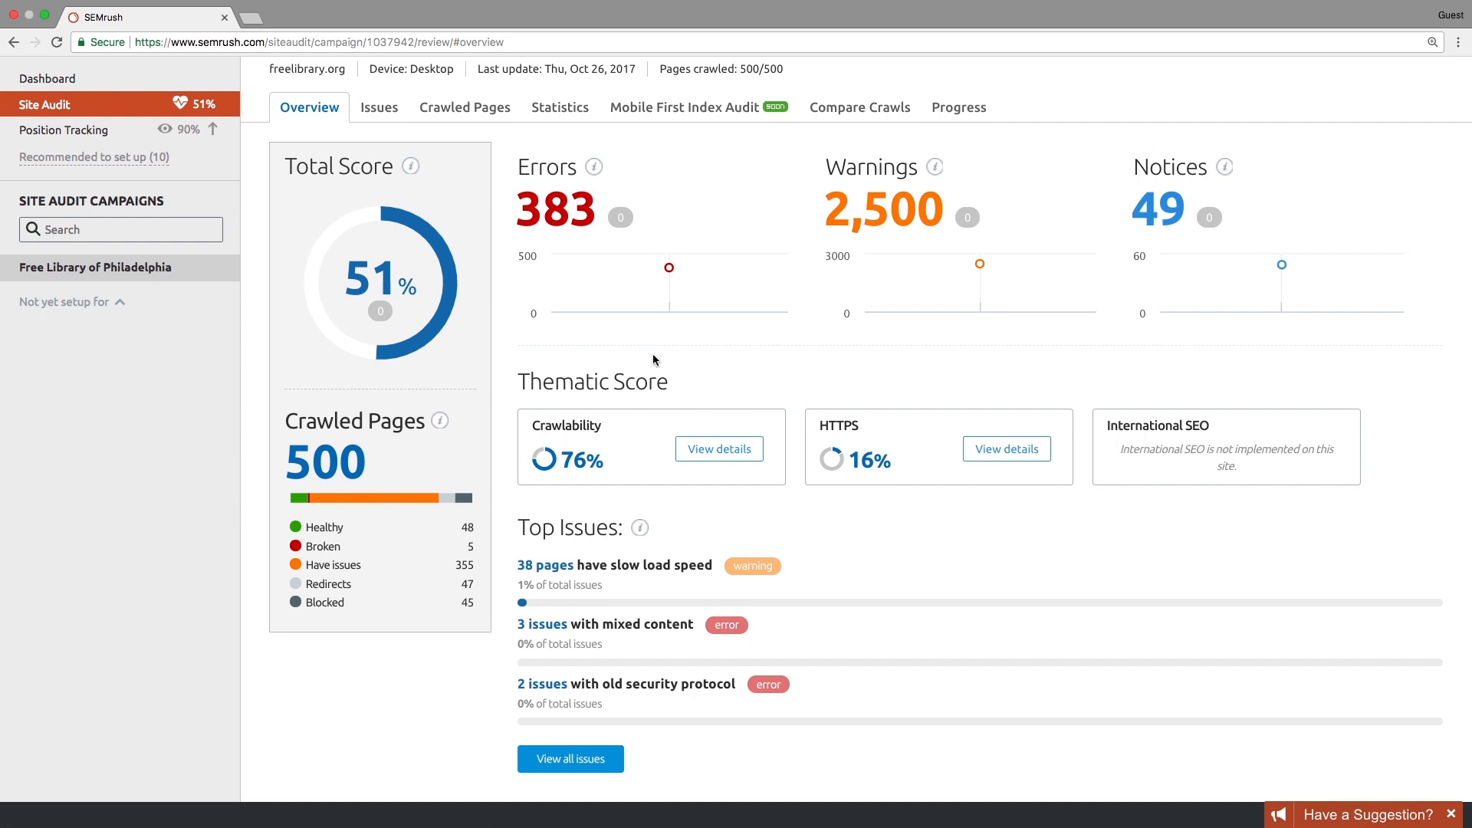
{"action": "mouse_move", "coordinate": [538, 225]}
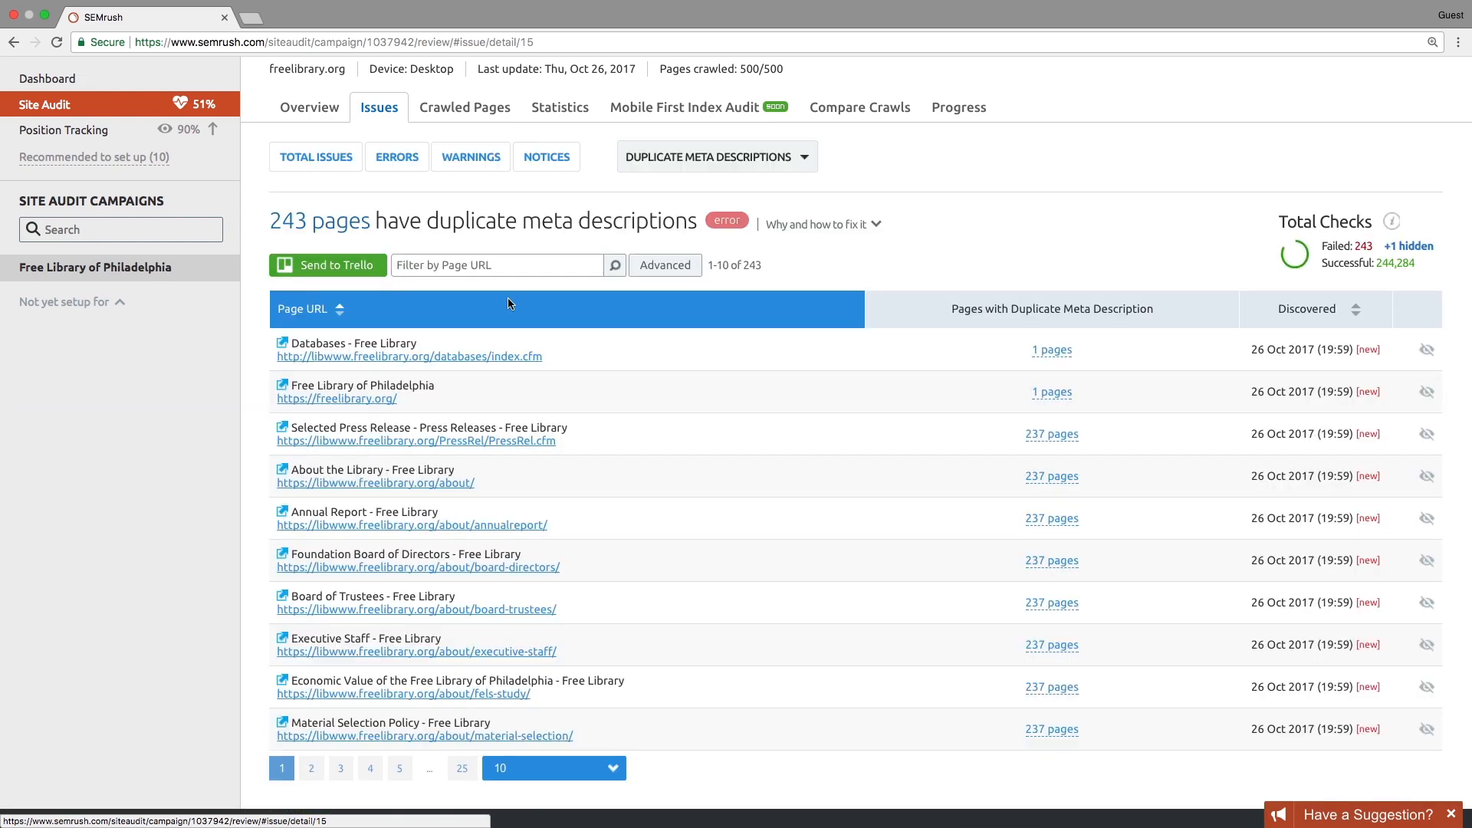
{"action": "mouse_move", "coordinate": [1285, 355]}
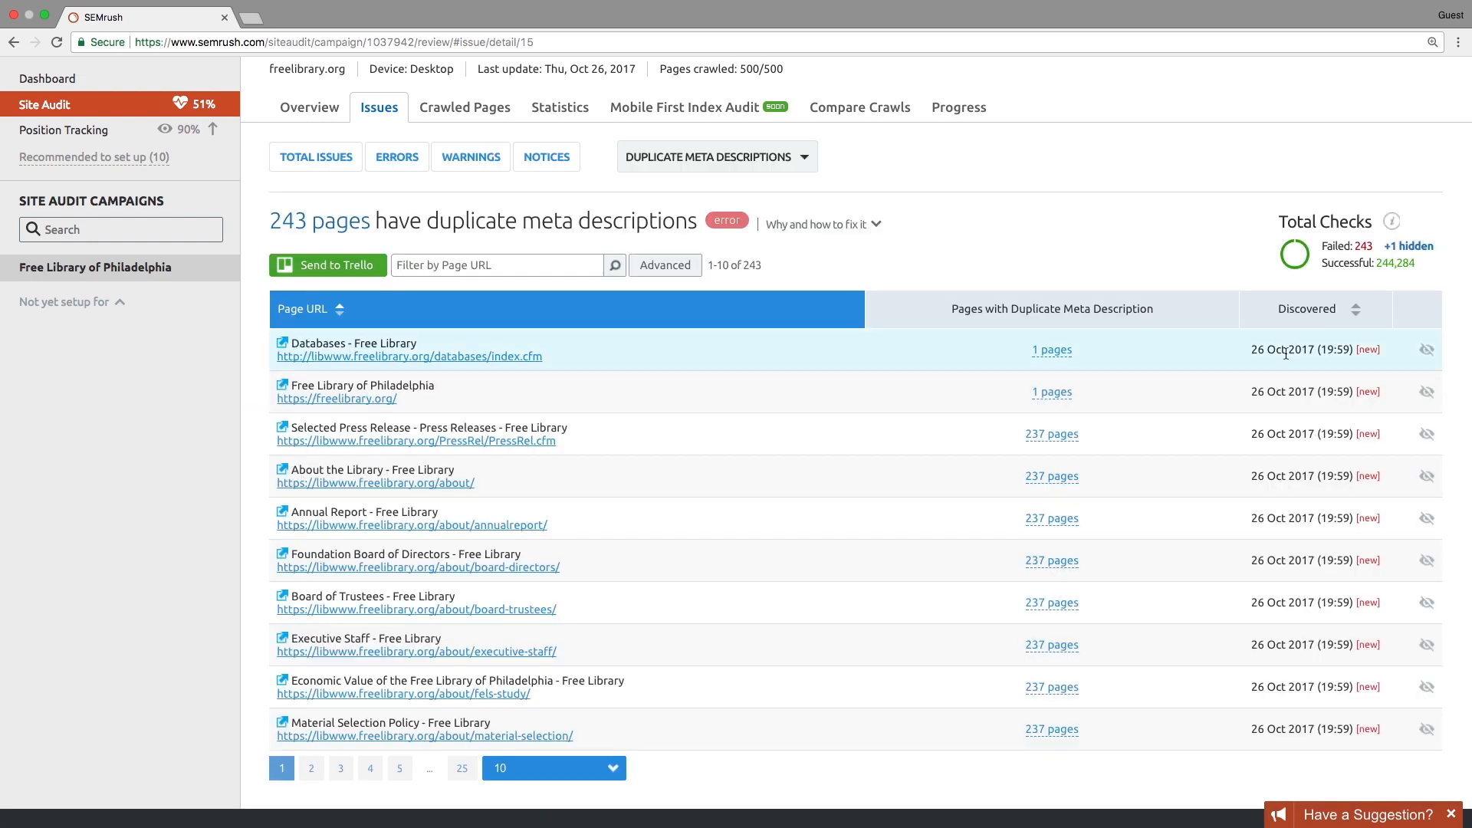
{"action": "mouse_move", "coordinate": [1426, 390]}
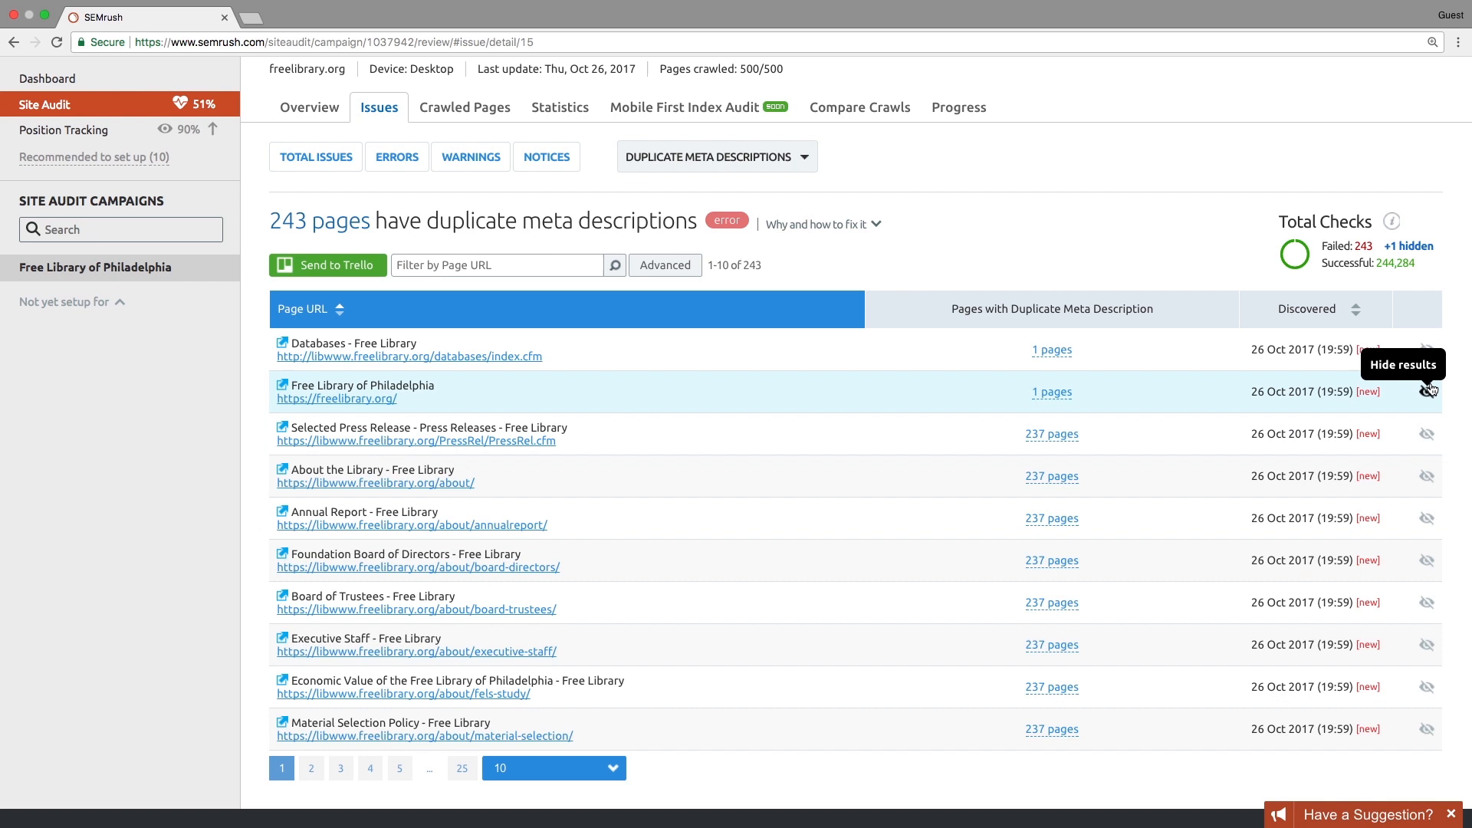
Step: Hide the freelibrary.org homepage from Duplicate Meta Descriptions, leaving 242 flagged pages
{"action": "left_click", "coordinate": [1426, 391]}
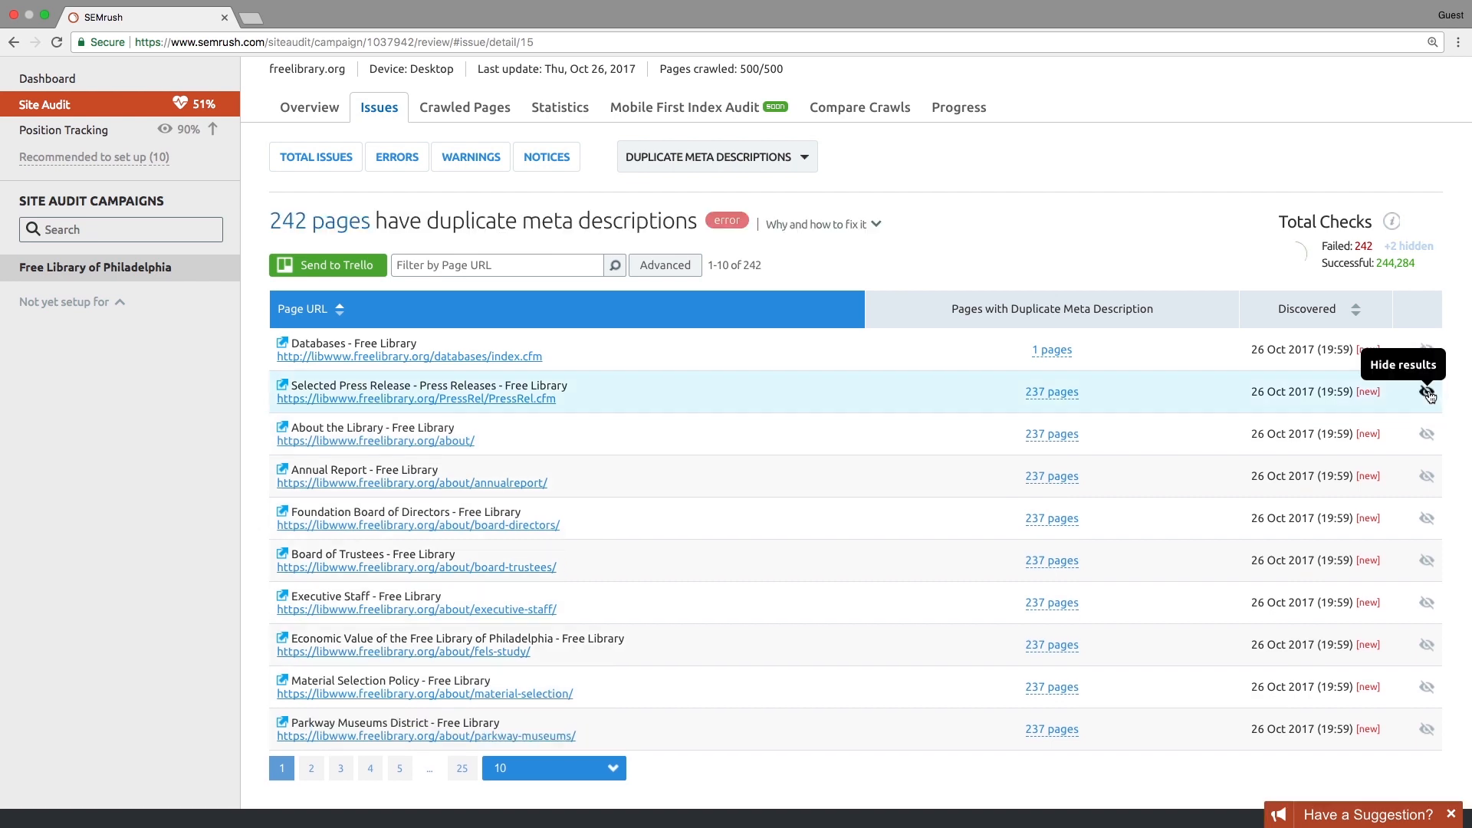
{"action": "mouse_move", "coordinate": [505, 325]}
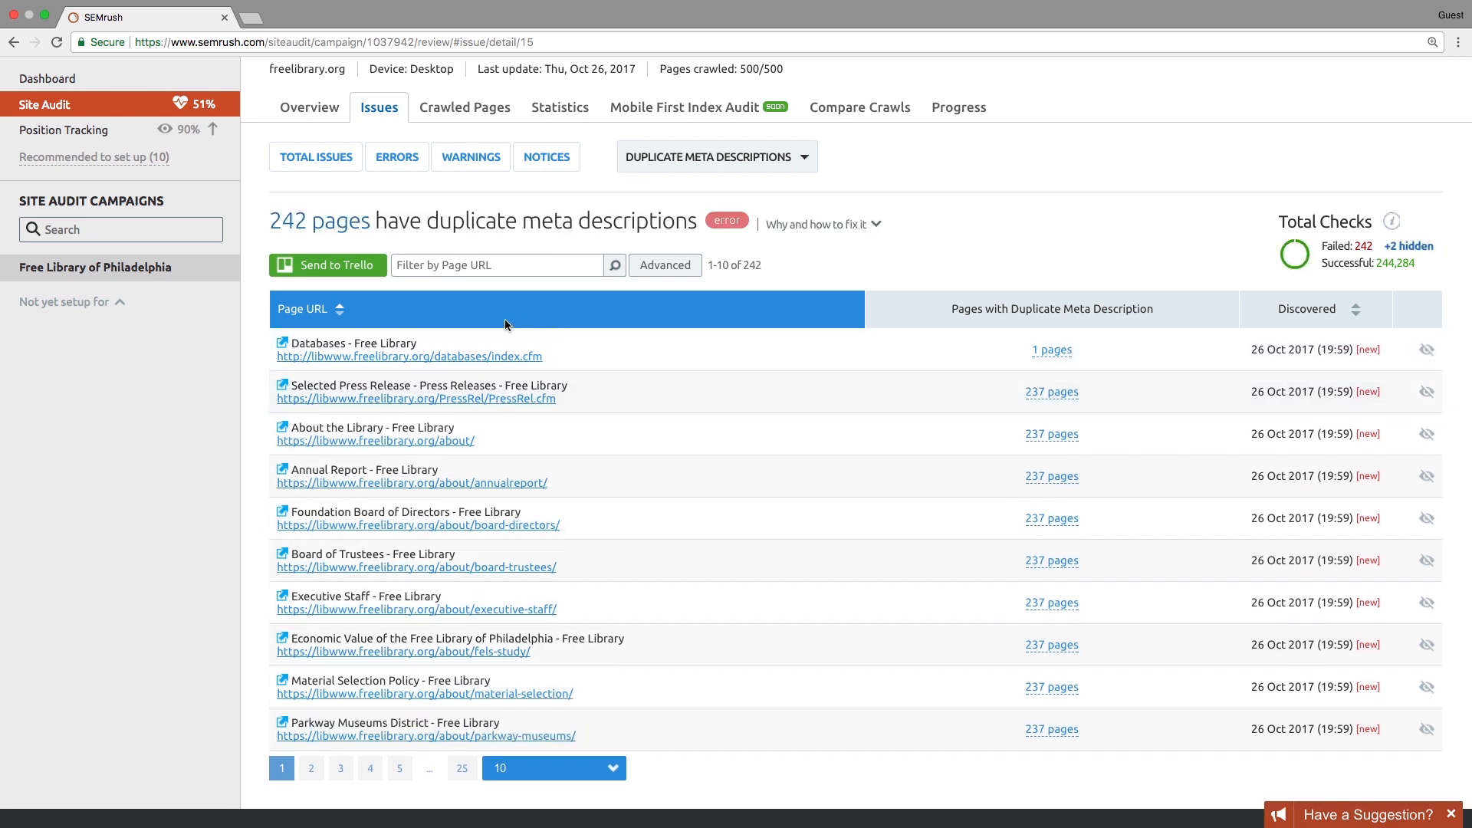
{"action": "mouse_move", "coordinate": [885, 412]}
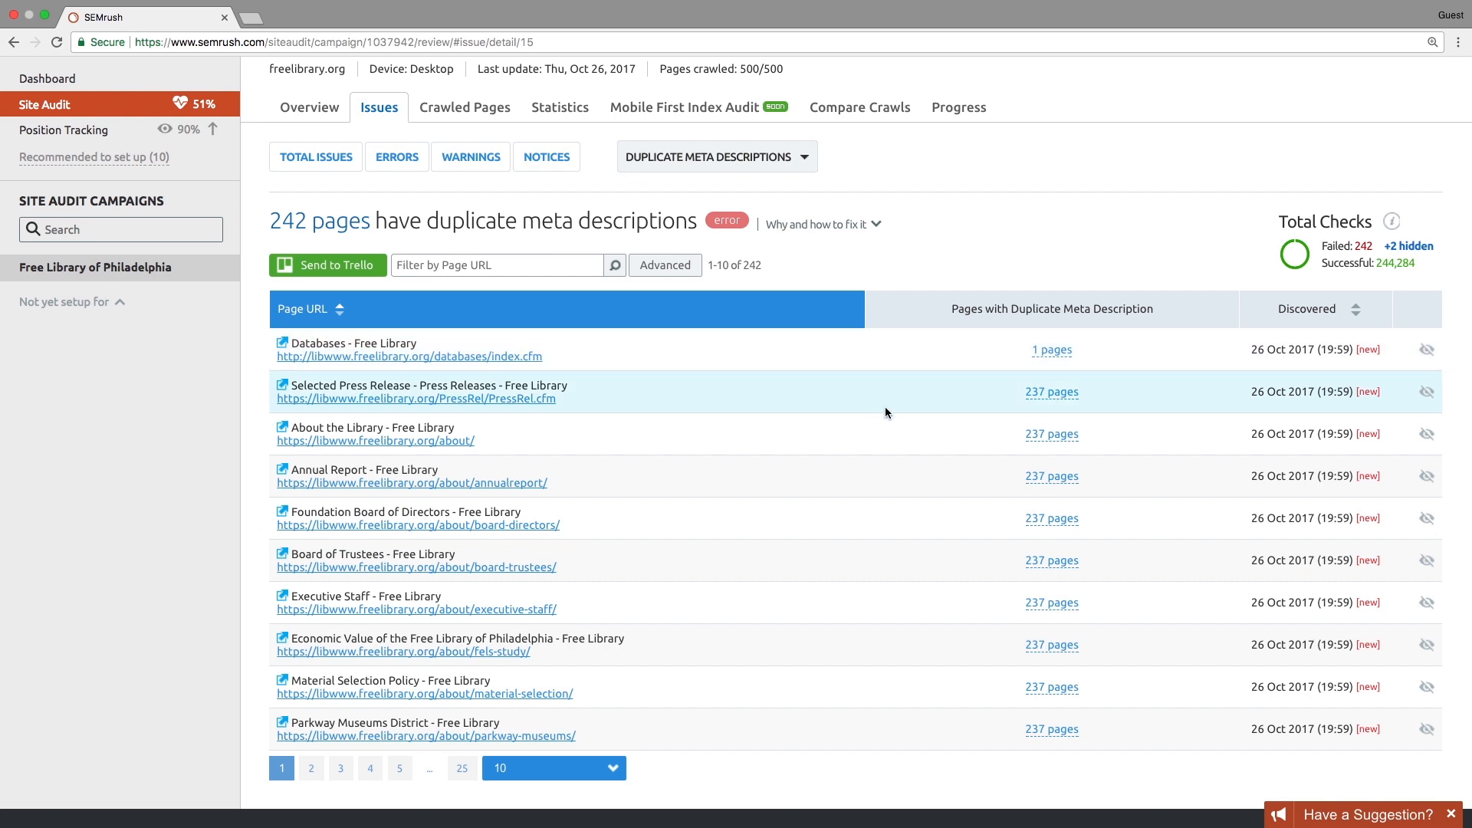
{"action": "scroll", "scroll_direction": "up", "scroll_amount": 3}
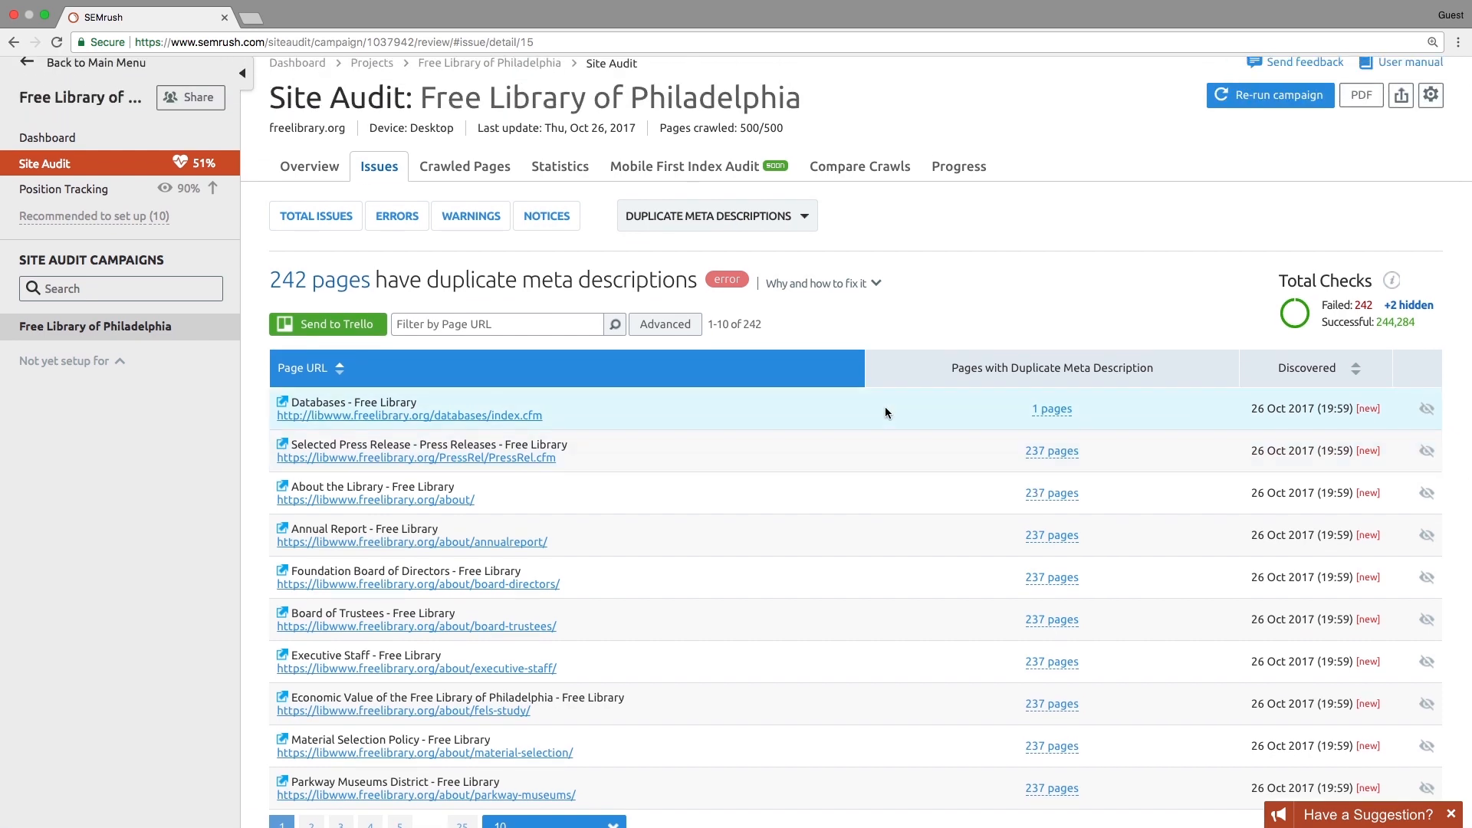
{"action": "left_click", "coordinate": [1430, 95]}
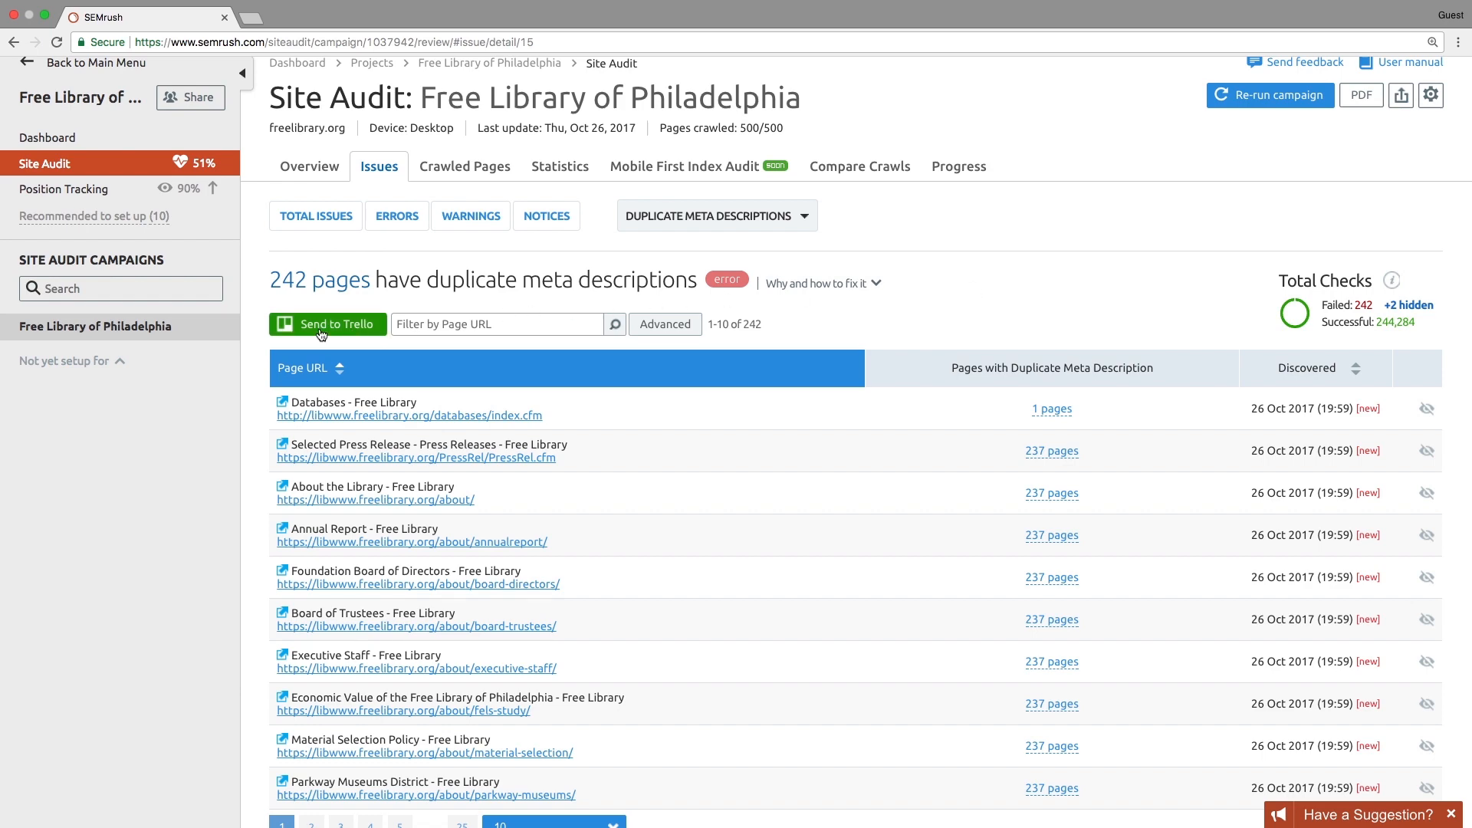
Step: Review the Crawlability report (76% score, 160 non-indexable pages) and return to the audit overview
{"action": "left_click", "coordinate": [309, 120]}
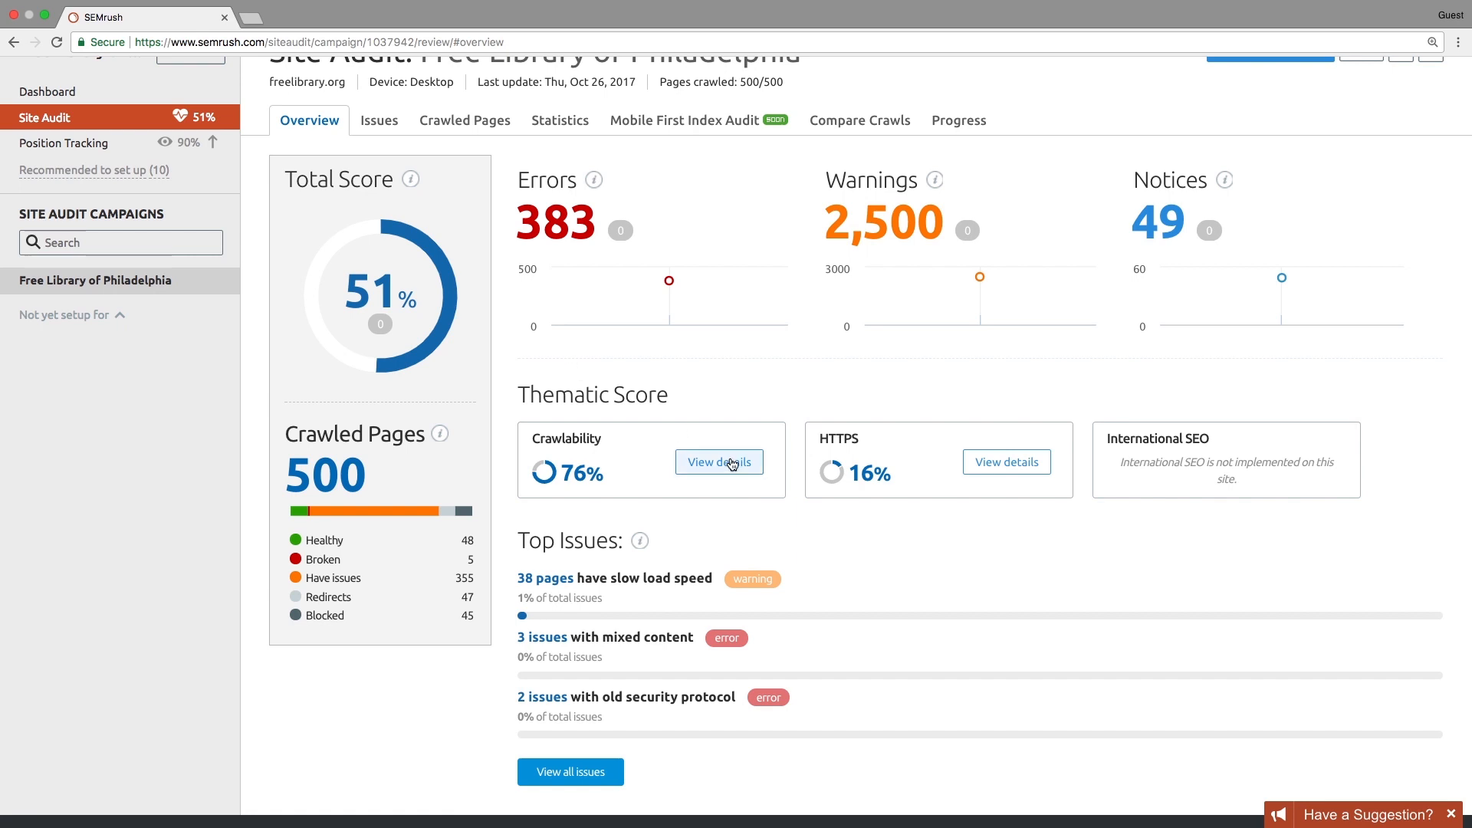
{"action": "left_click", "coordinate": [719, 462]}
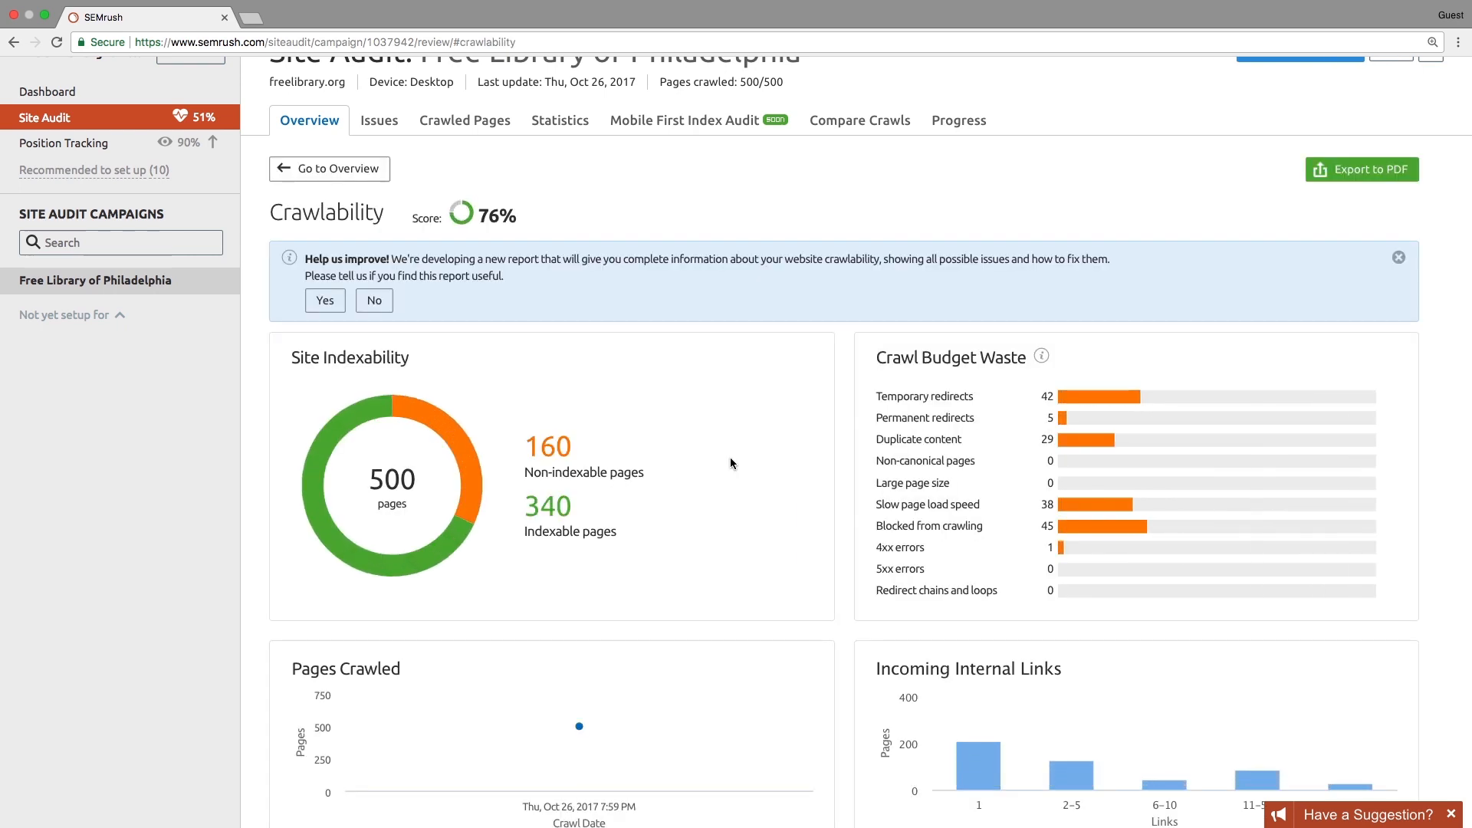
{"action": "mouse_move", "coordinate": [838, 475]}
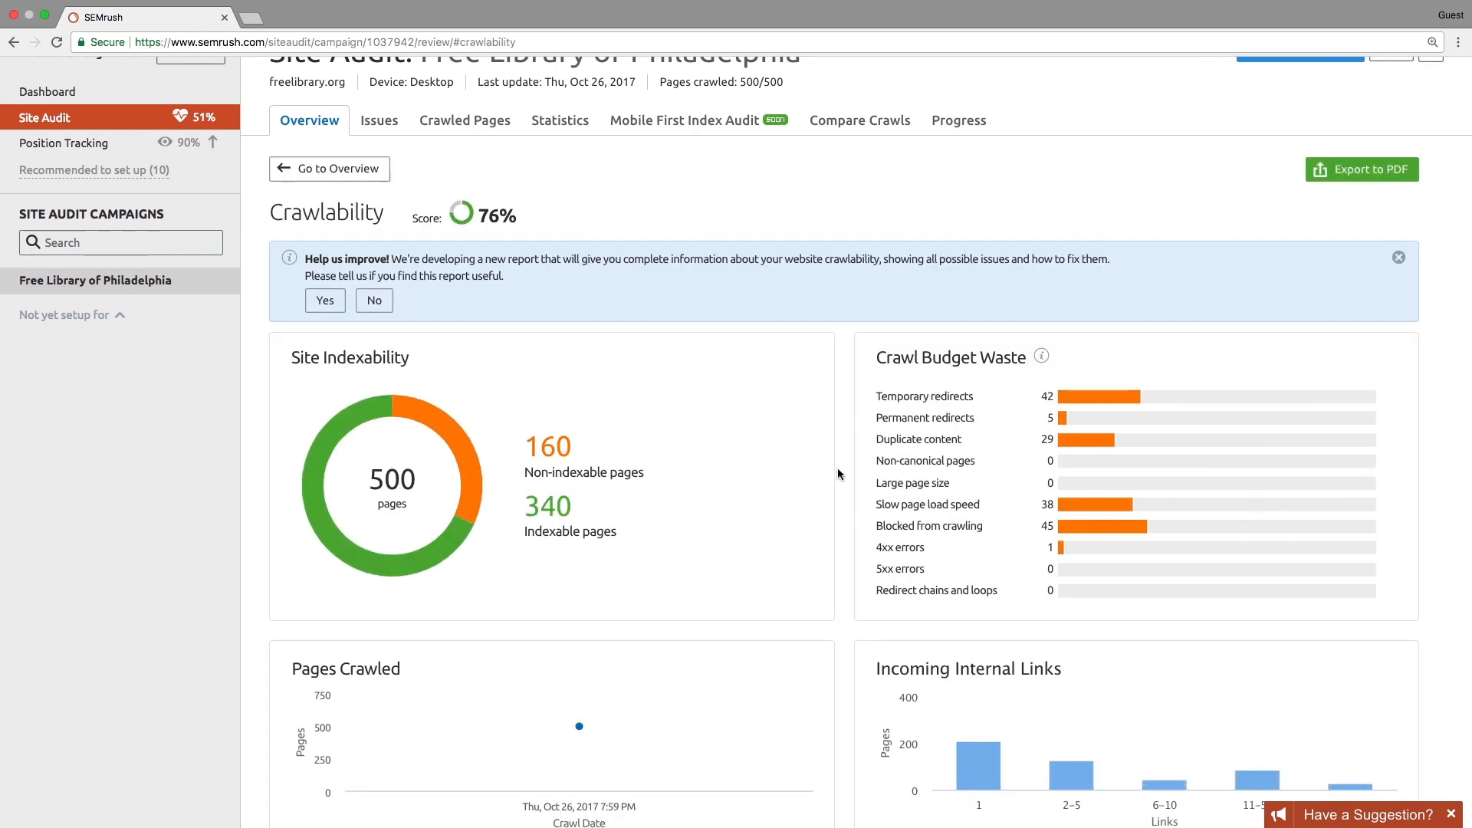
{"action": "scroll", "scroll_direction": "down", "scroll_amount": 3}
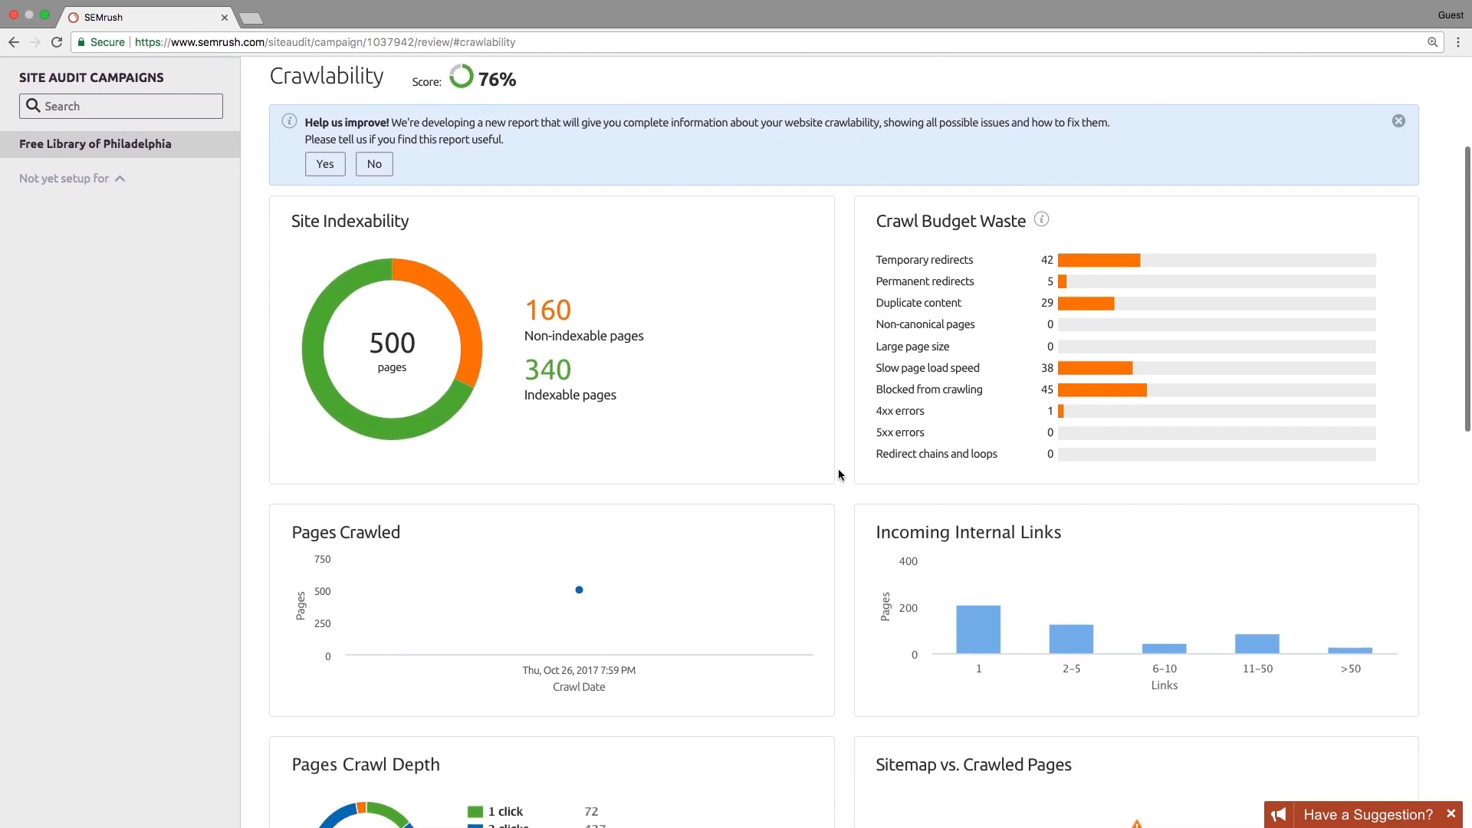
{"action": "scroll", "scroll_direction": "down", "scroll_amount": 3}
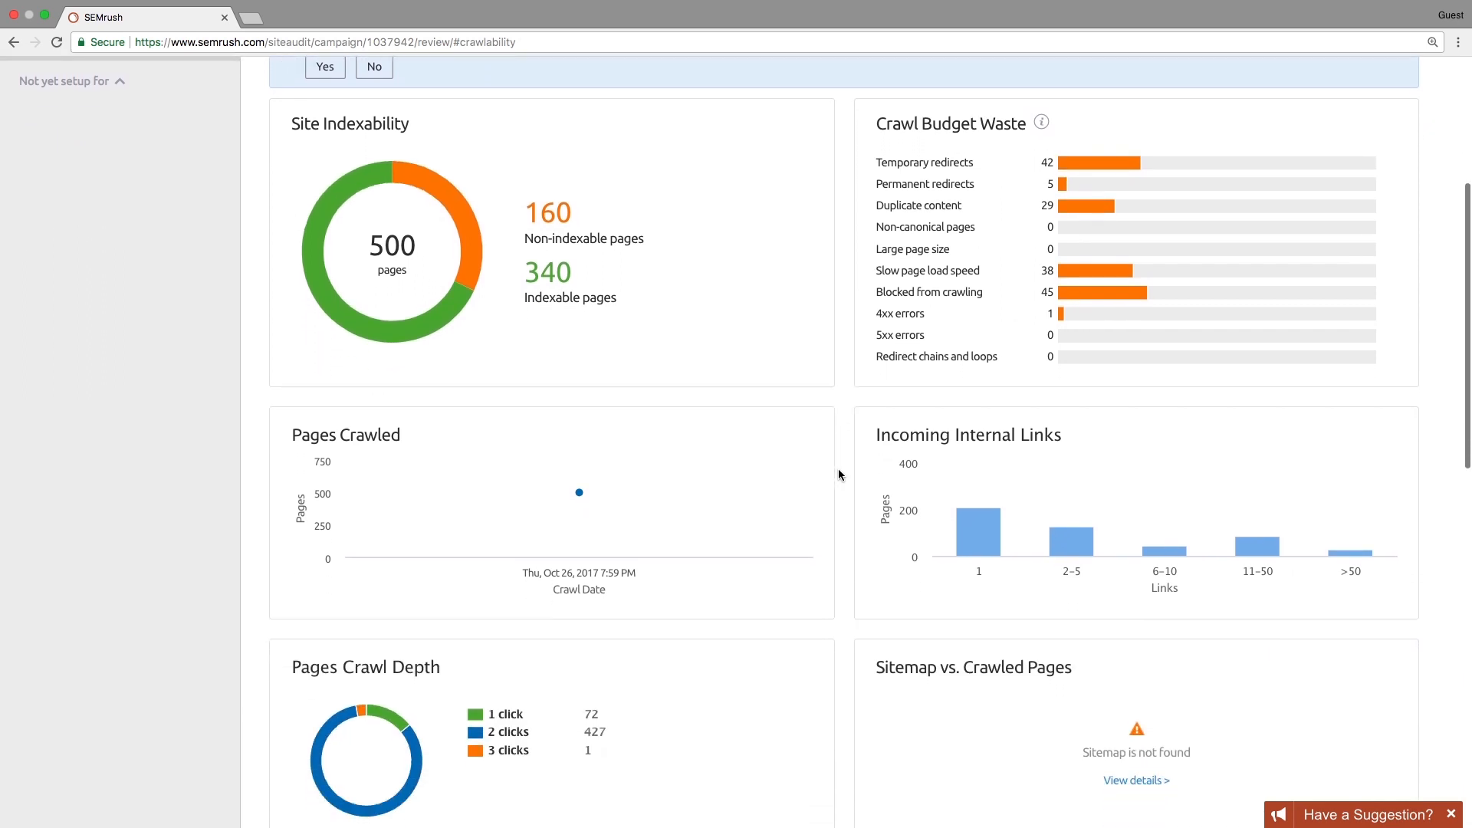
{"action": "scroll", "scroll_direction": "down", "scroll_amount": 3}
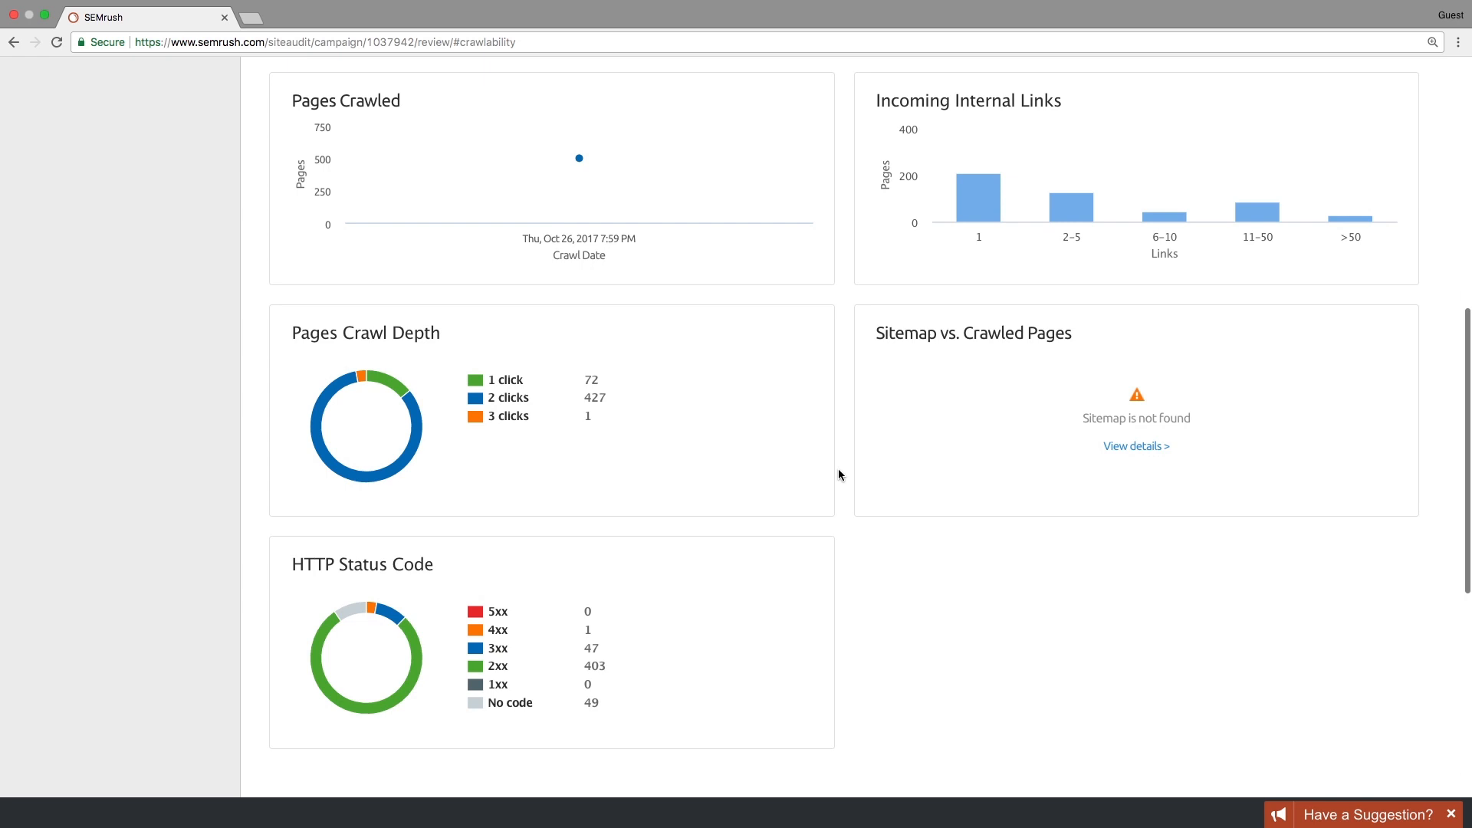
{"action": "scroll", "scroll_direction": "down", "scroll_amount": 3}
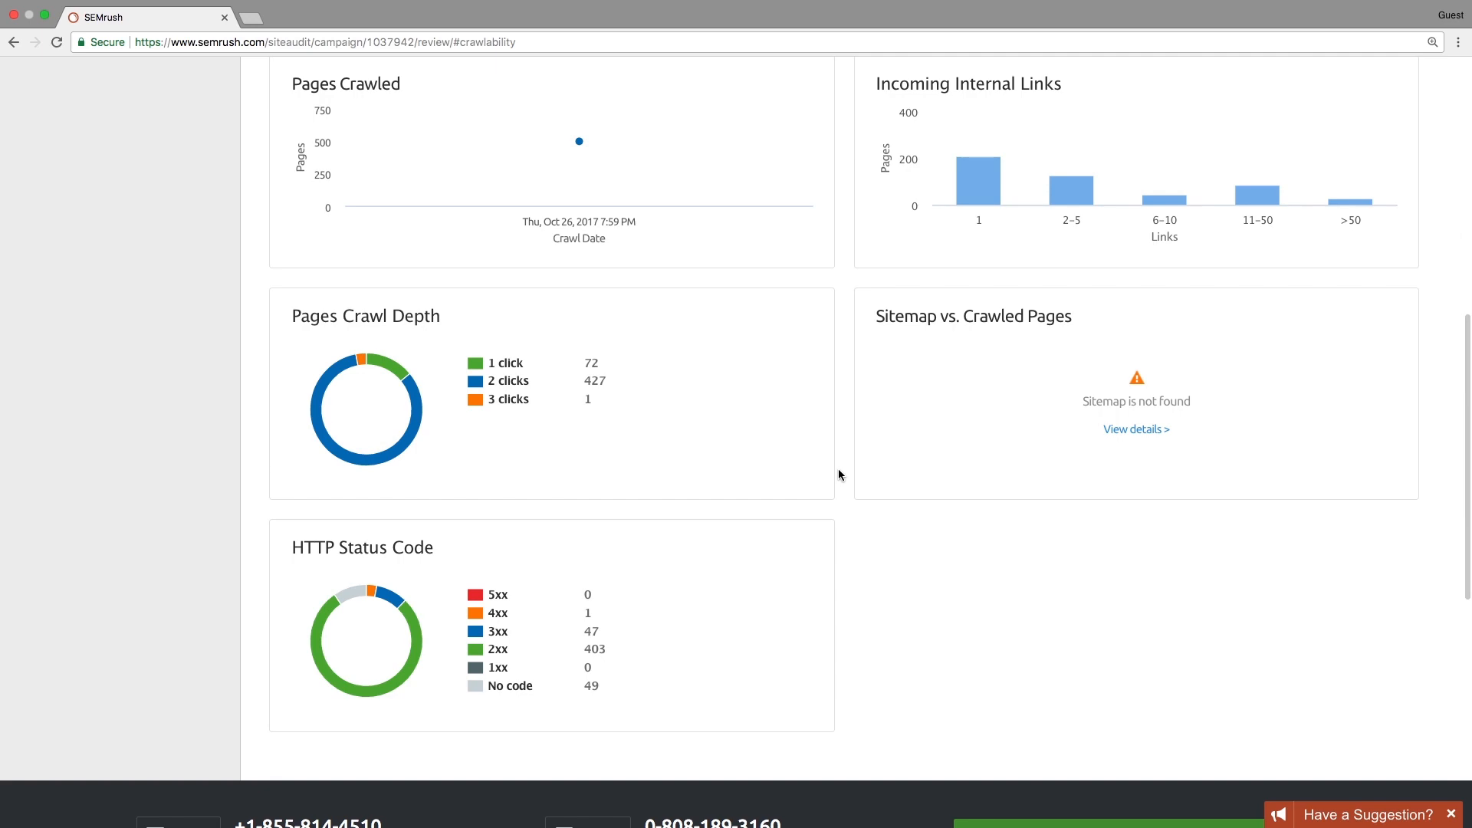
{"action": "scroll", "scroll_direction": "up", "scroll_amount": 3}
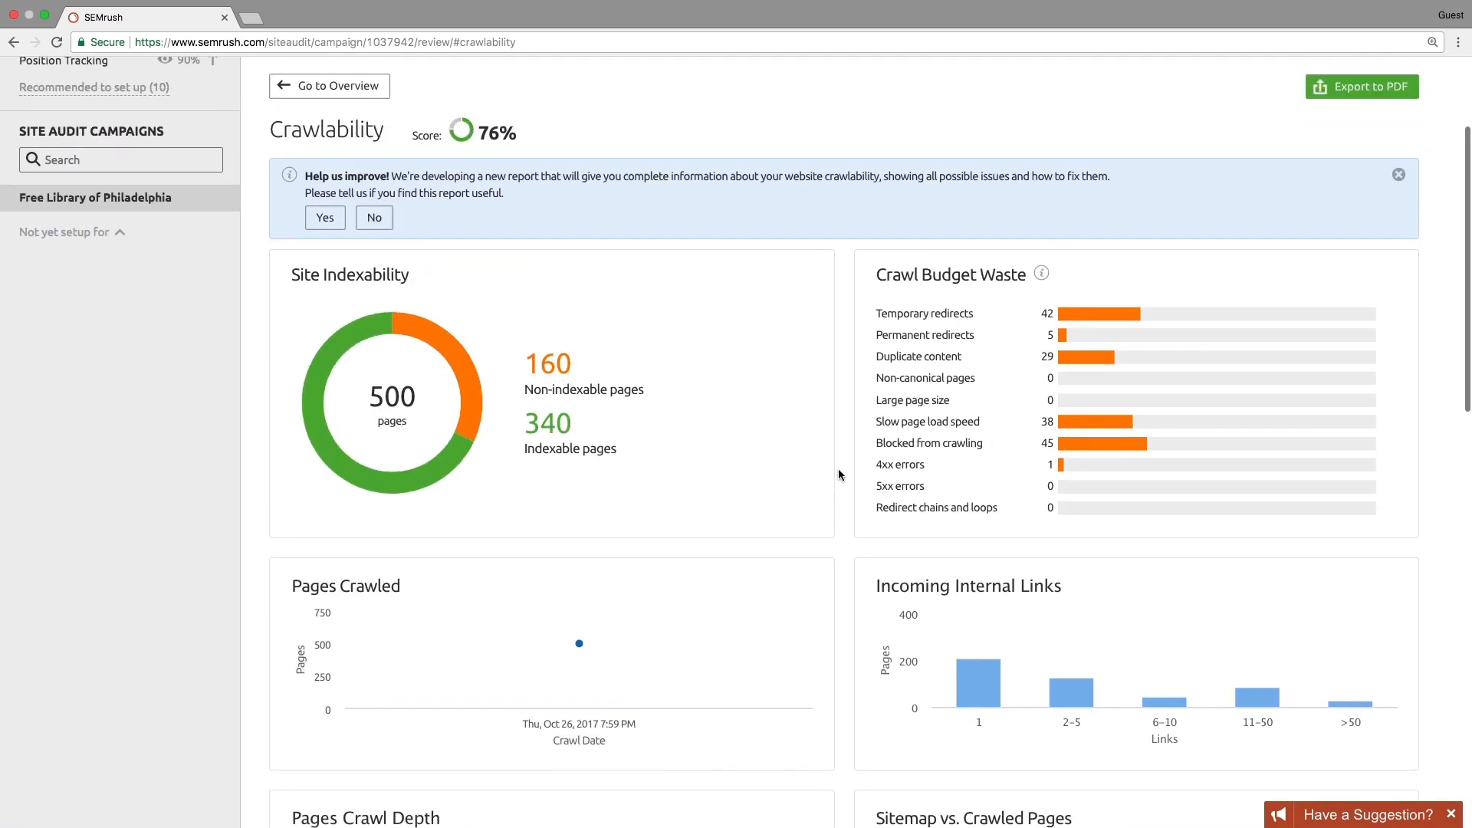
{"action": "left_click", "coordinate": [328, 85]}
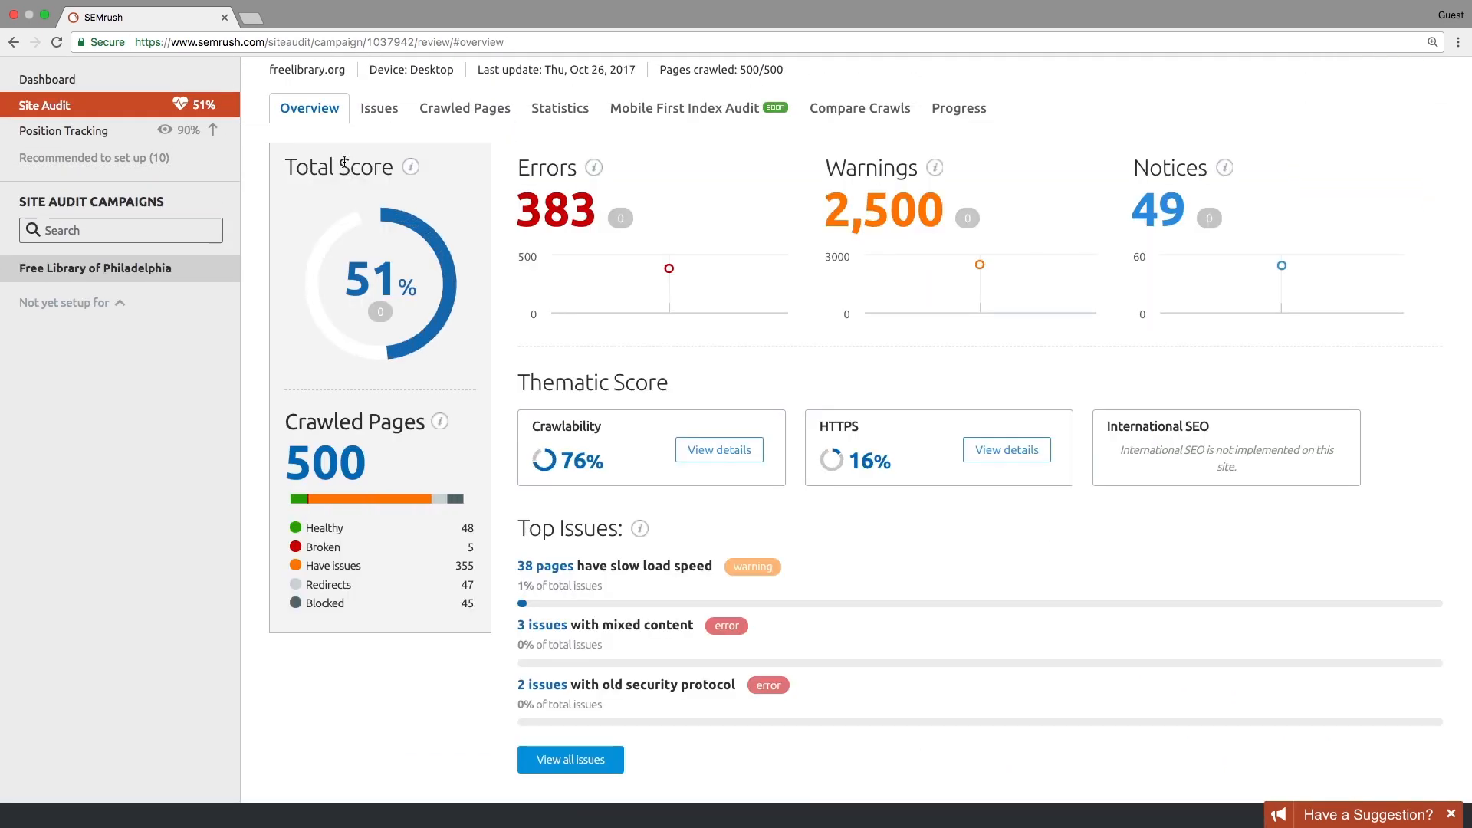
{"action": "left_click", "coordinate": [1005, 448]}
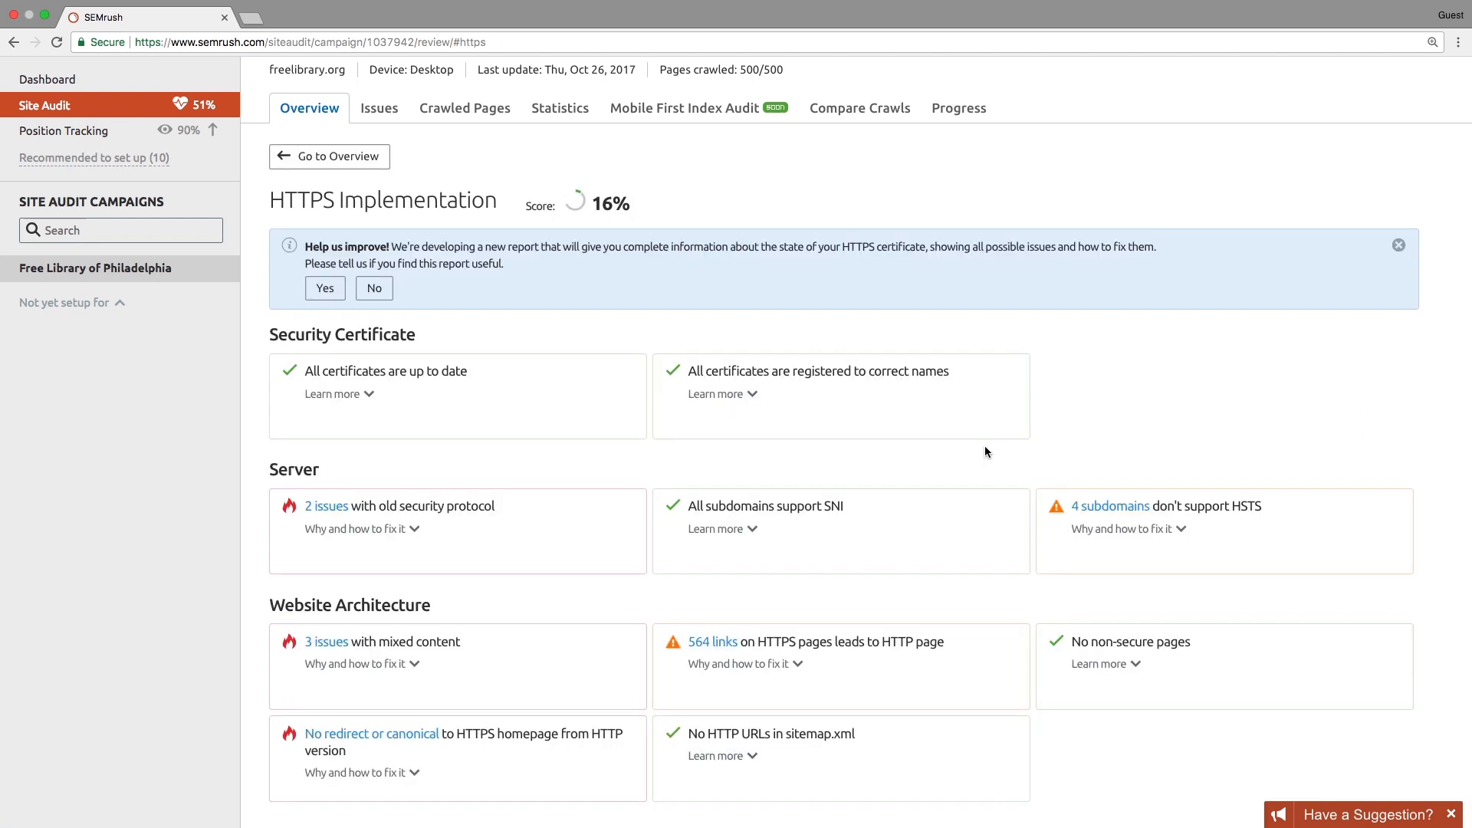
{"action": "scroll", "scroll_direction": "down", "scroll_amount": 3}
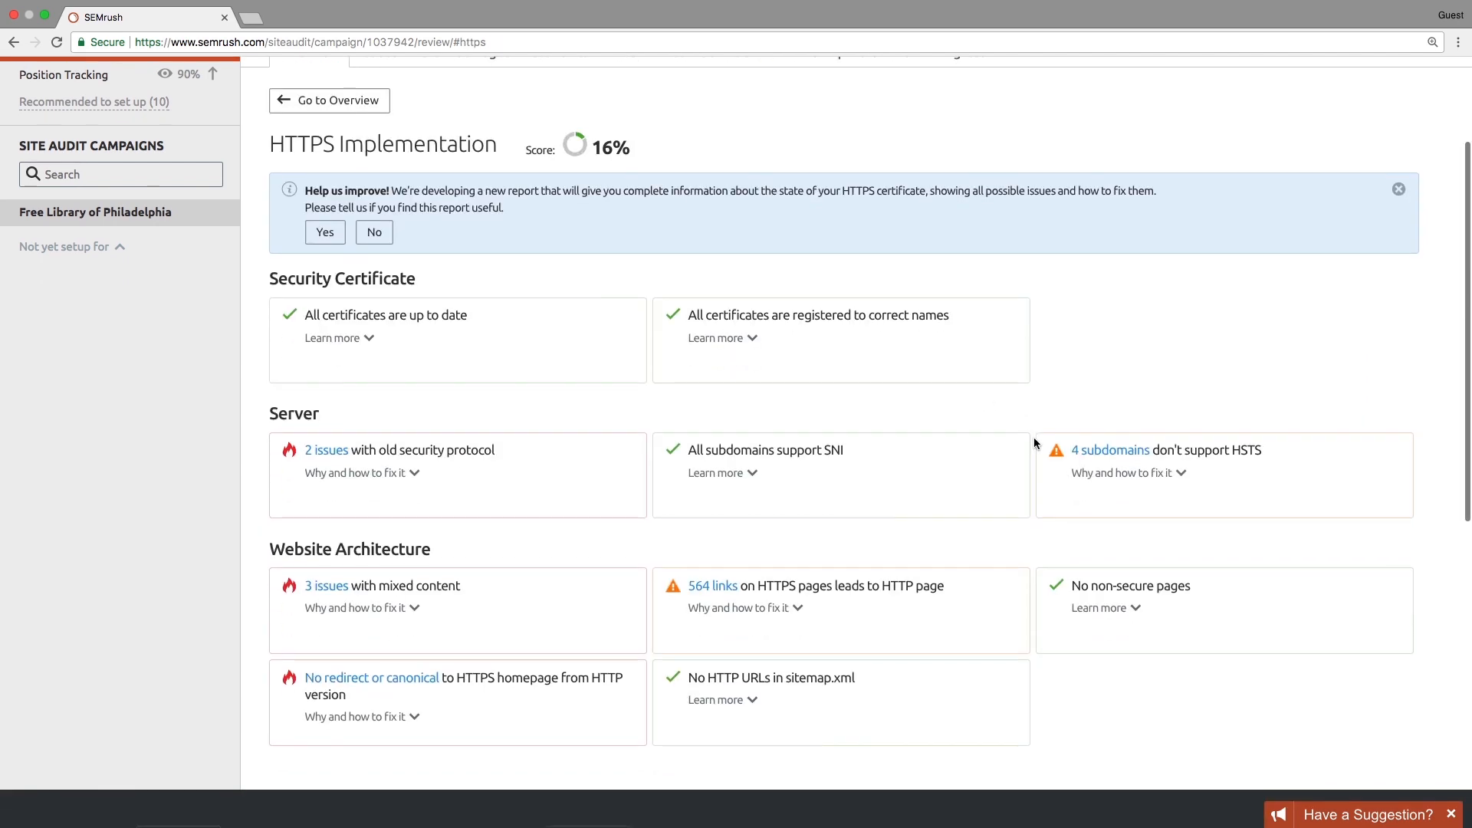
{"action": "scroll", "scroll_direction": "down", "scroll_amount": 3}
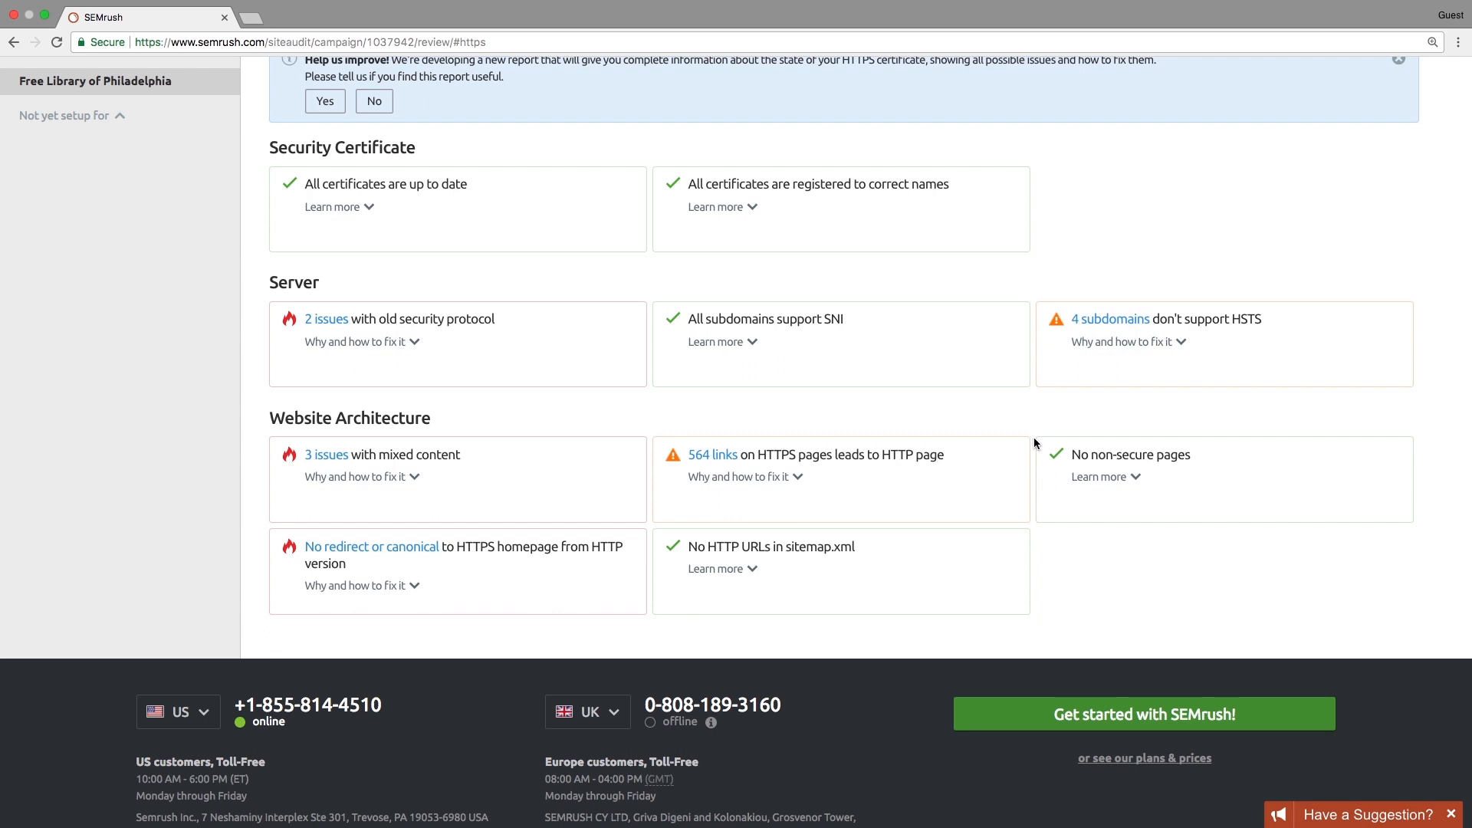
{"action": "scroll", "scroll_direction": "up", "scroll_amount": 3}
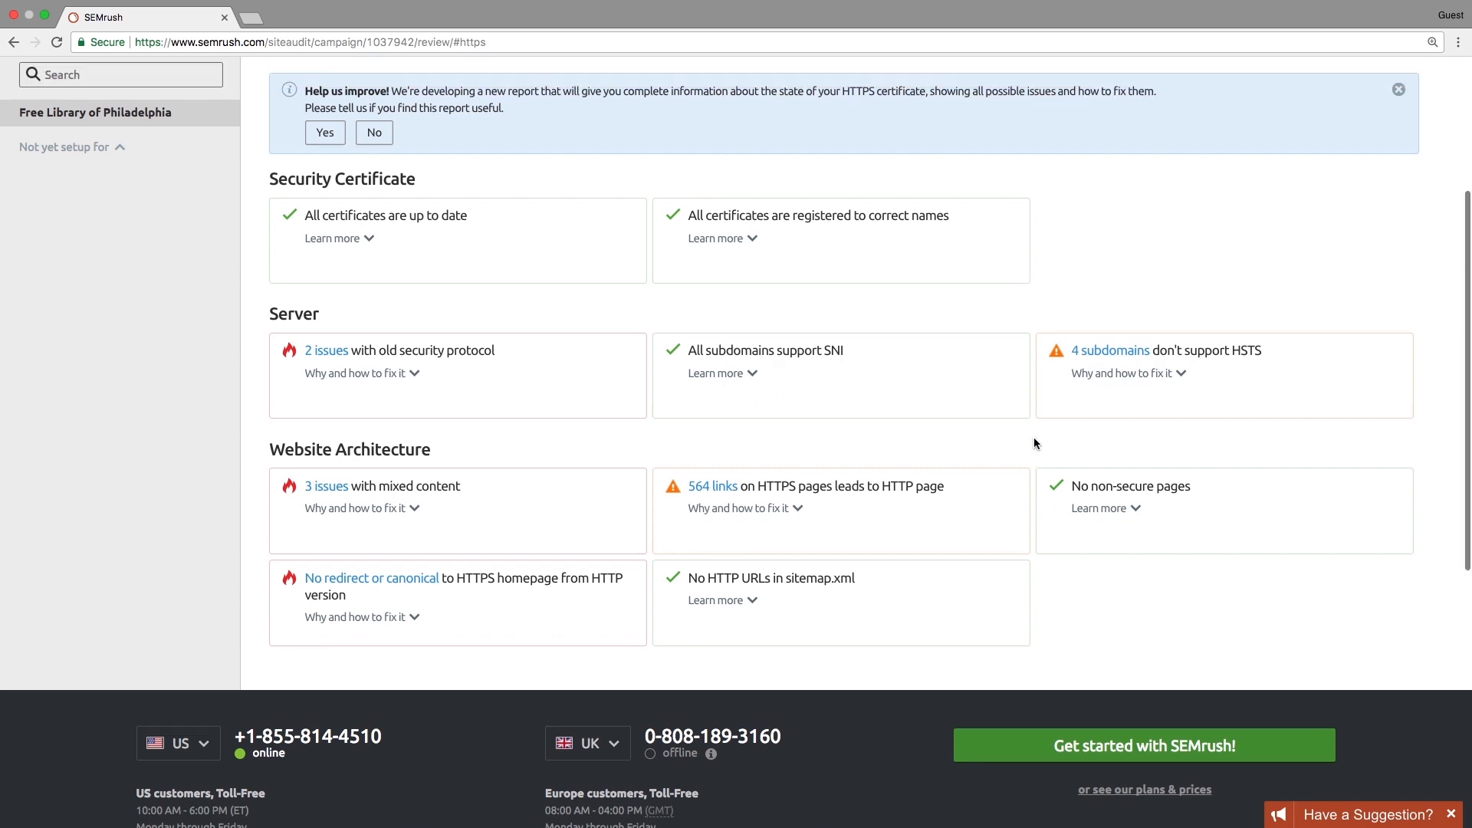
{"action": "scroll", "scroll_direction": "up", "scroll_amount": 3}
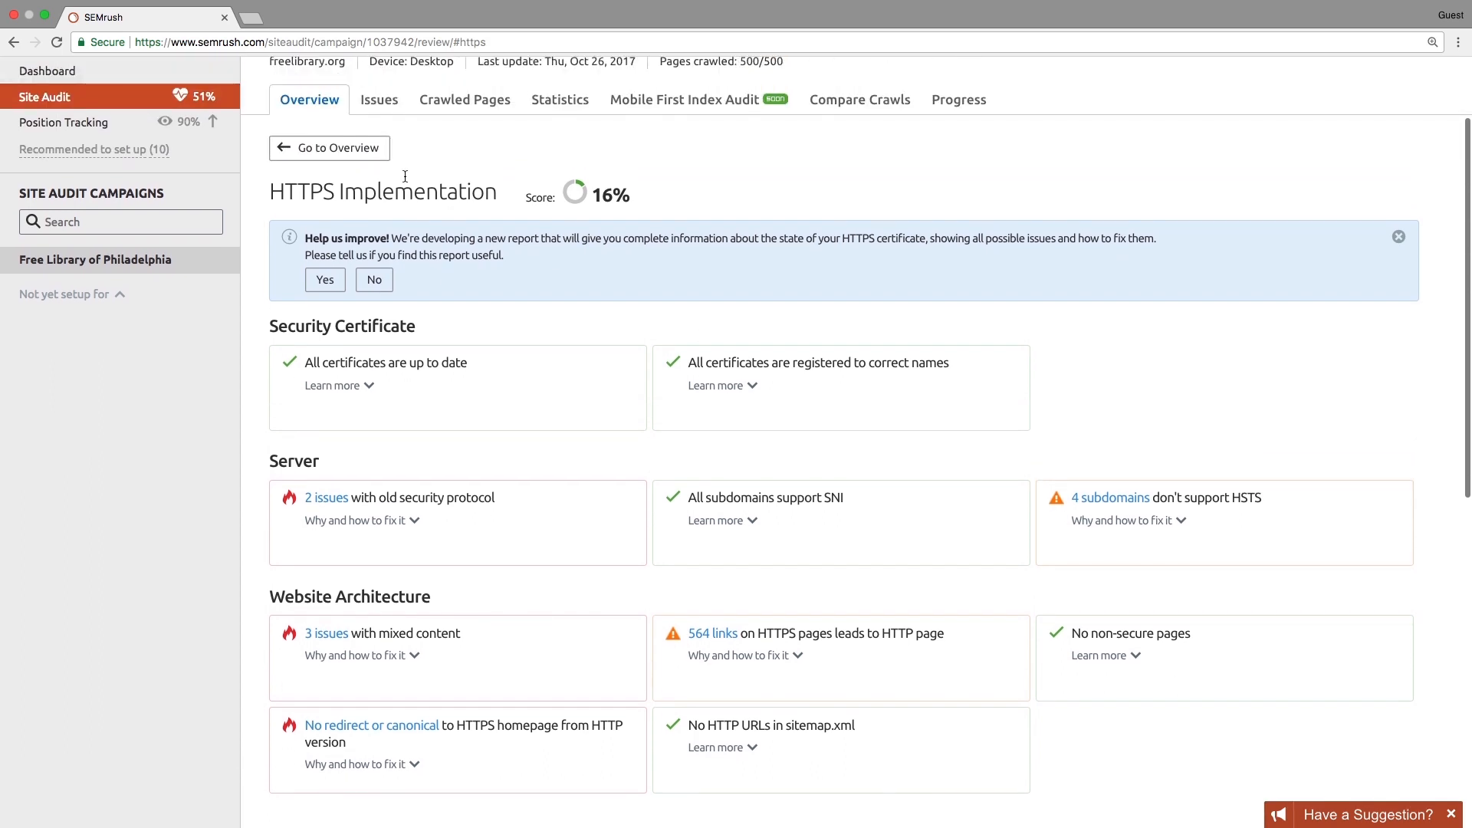
{"action": "left_click", "coordinate": [329, 148]}
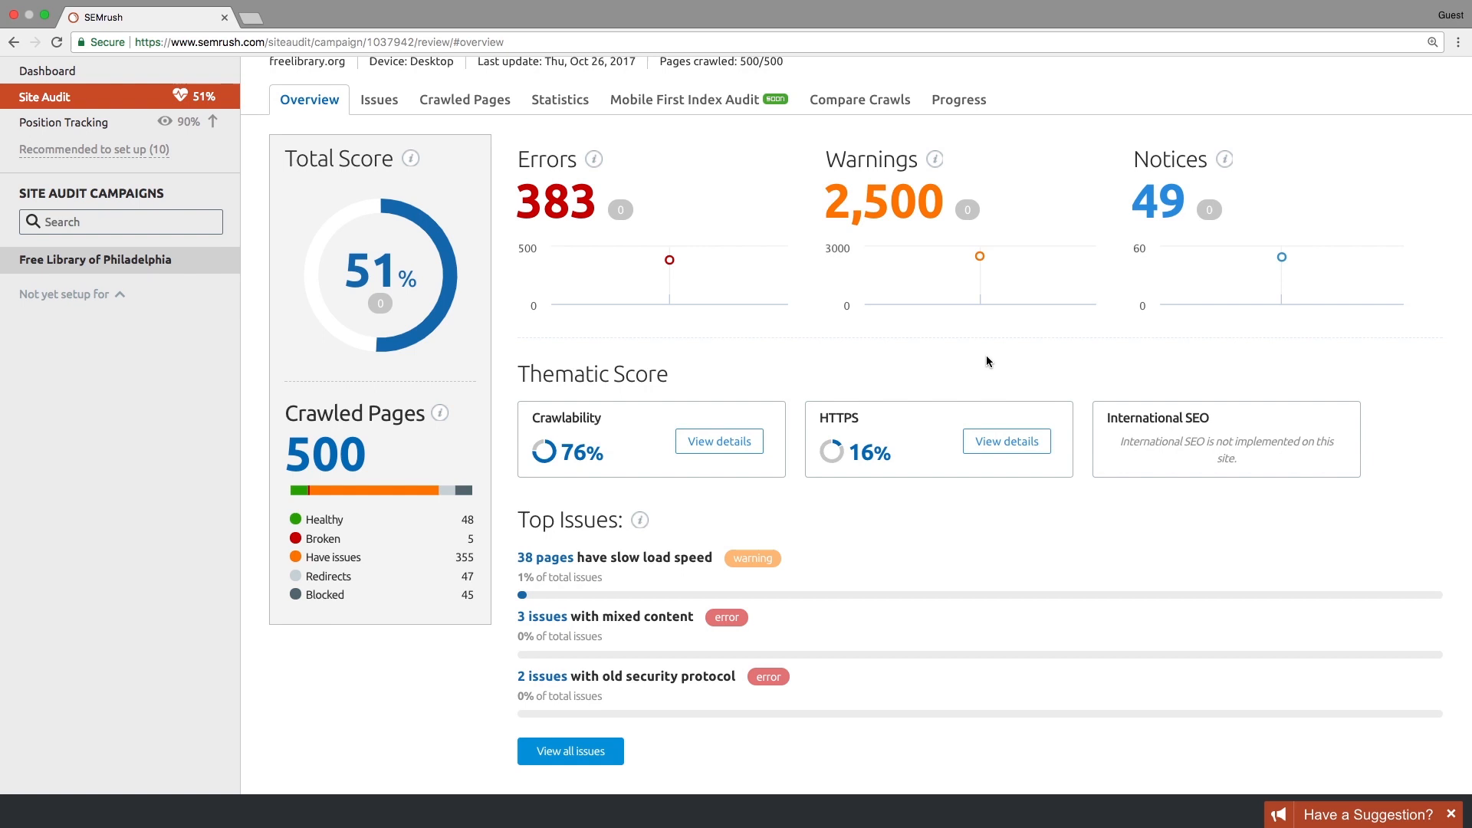
Step: List audit issues in the picker: 383 errors, 2,500 warnings and 49 notices
{"action": "scroll", "scroll_direction": "down", "scroll_amount": 3}
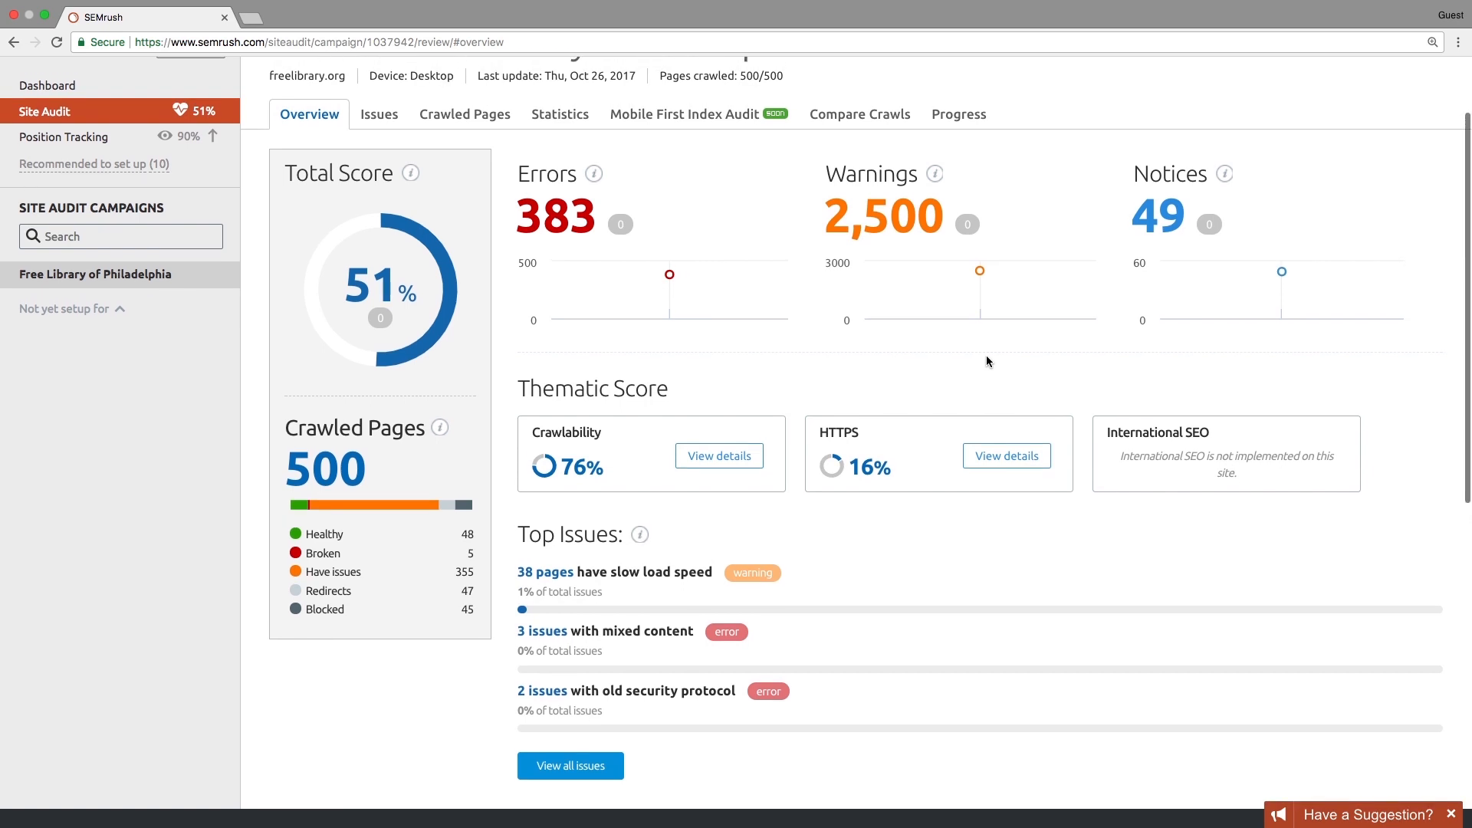
{"action": "left_click", "coordinate": [378, 114]}
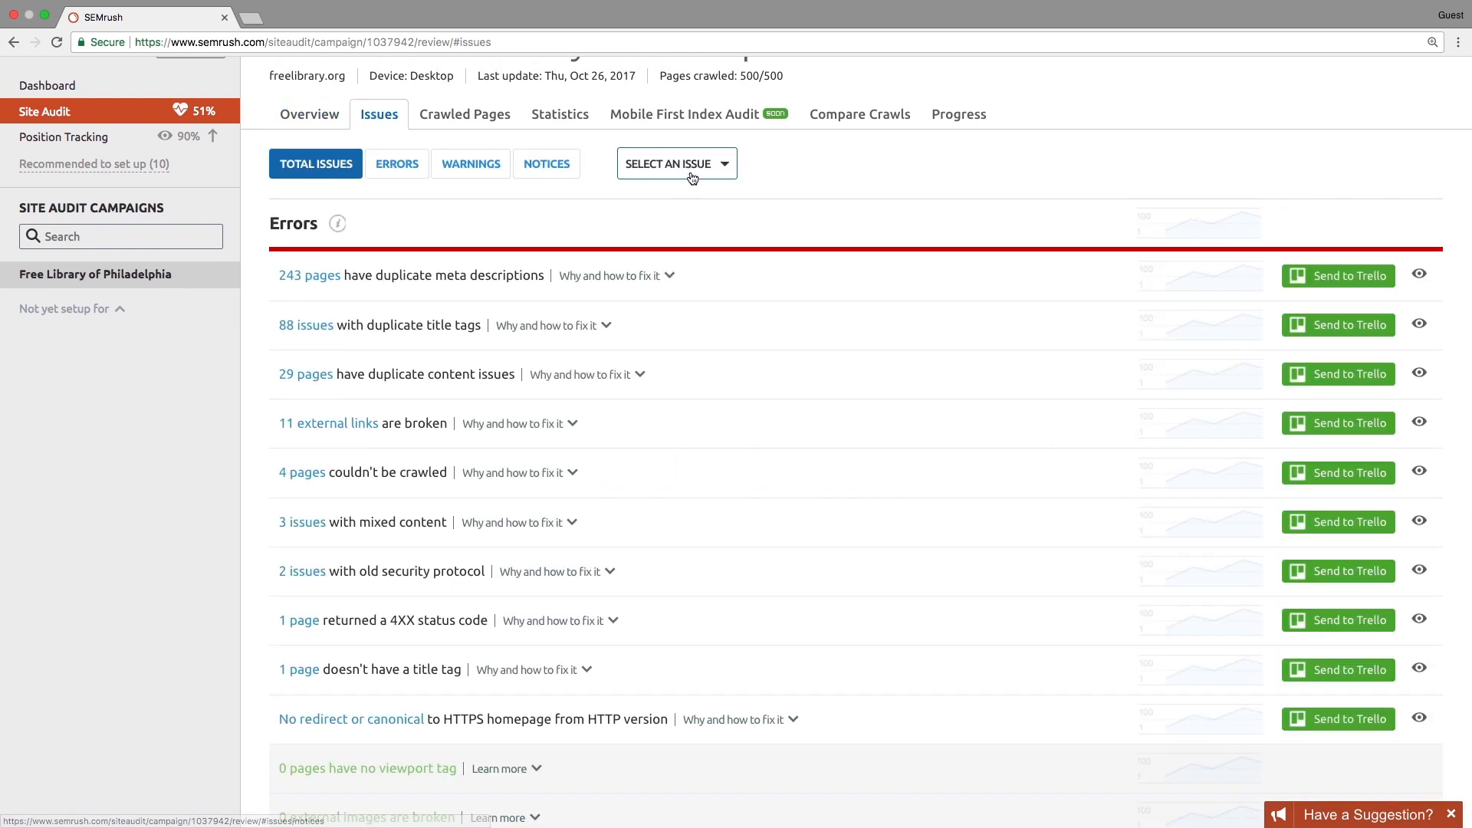
{"action": "left_click", "coordinate": [675, 163]}
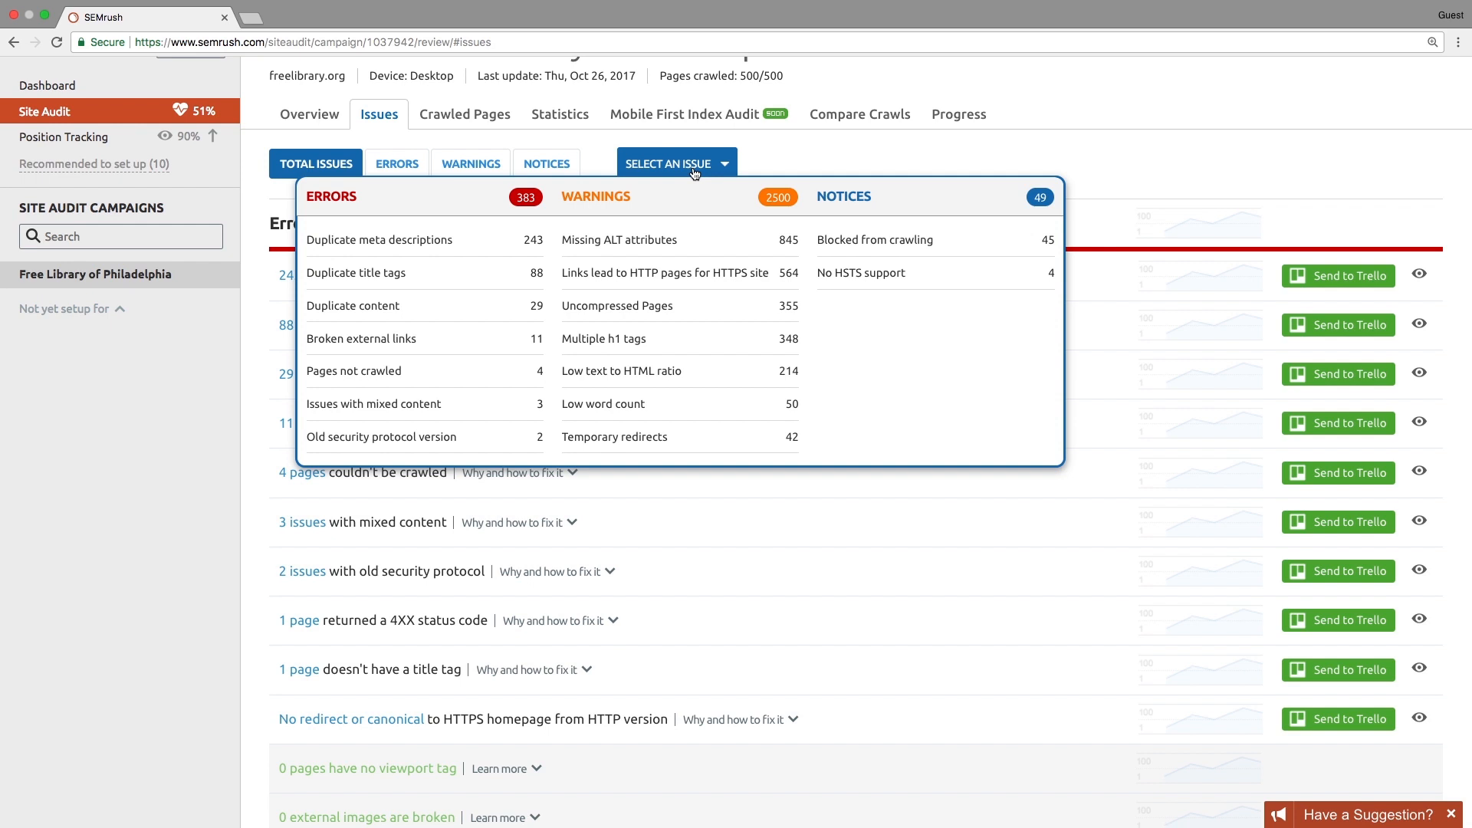